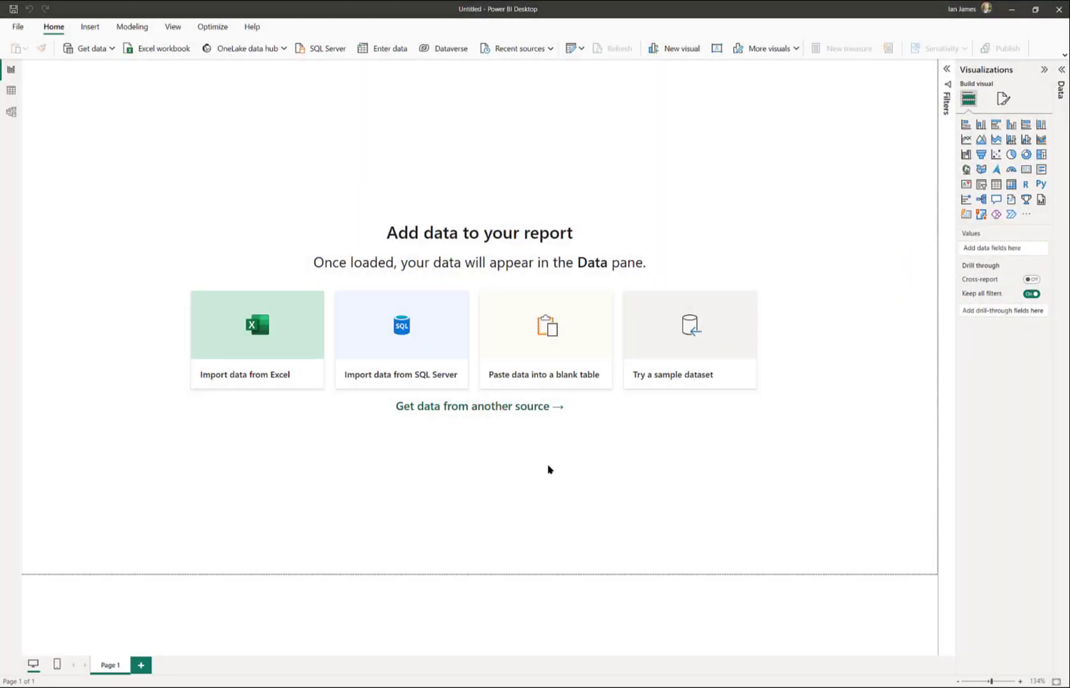
Search the data sources for 'dvw' and select the DVW PowerBI Connector for SAP
{"action": "left_click", "coordinate": [479, 405]}
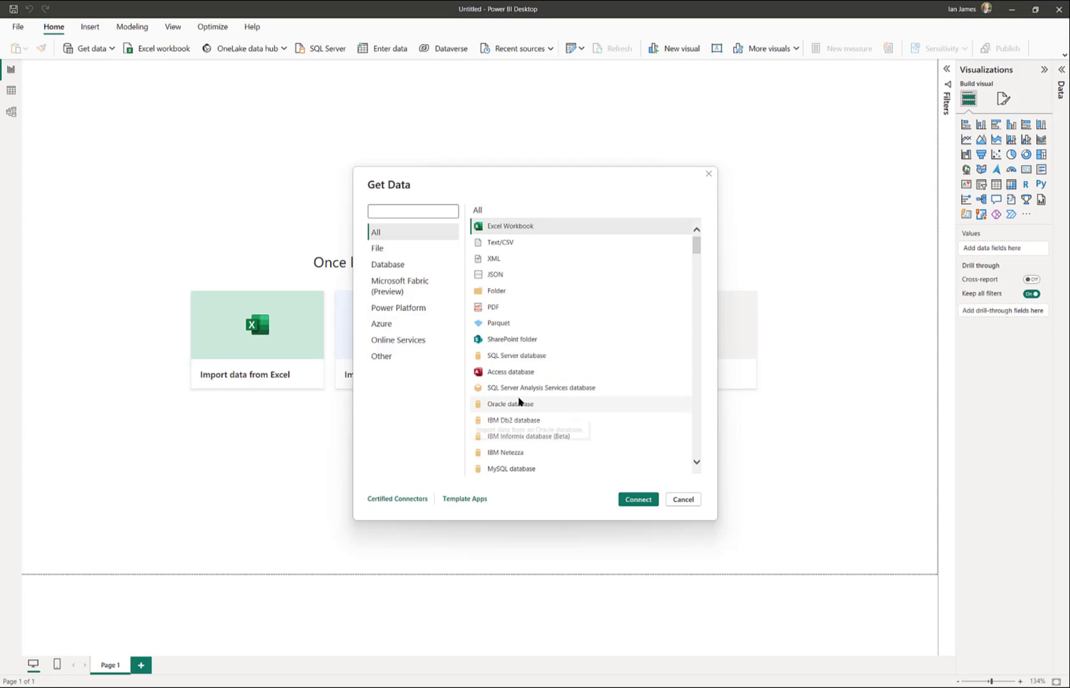
{"action": "type", "text": "d"}
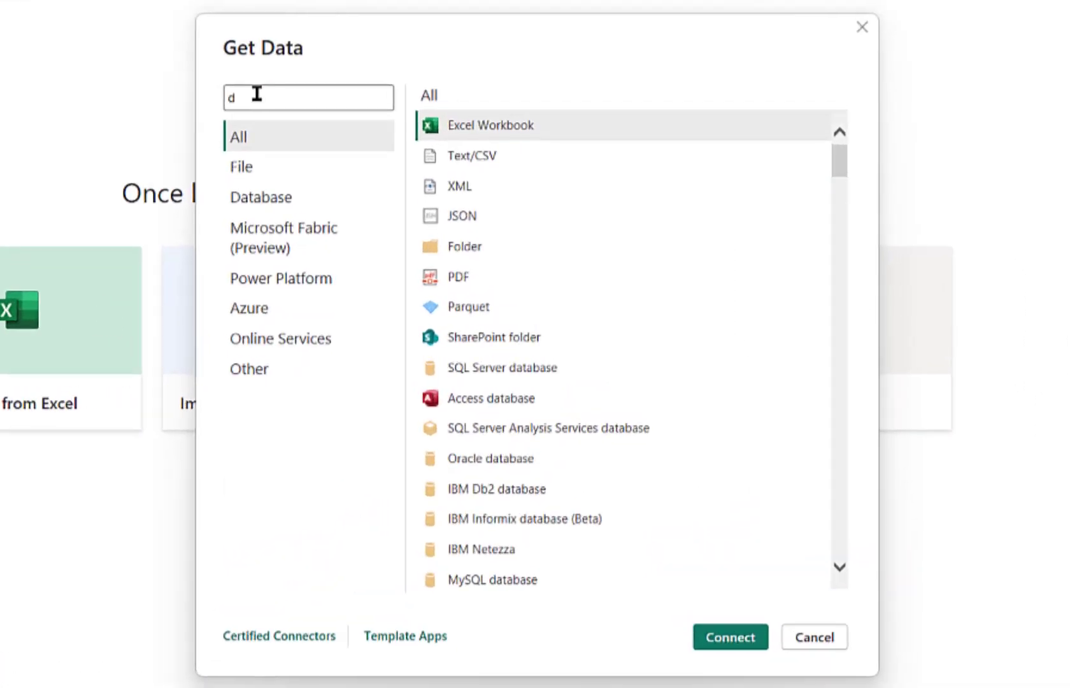
{"action": "type", "text": "vw"}
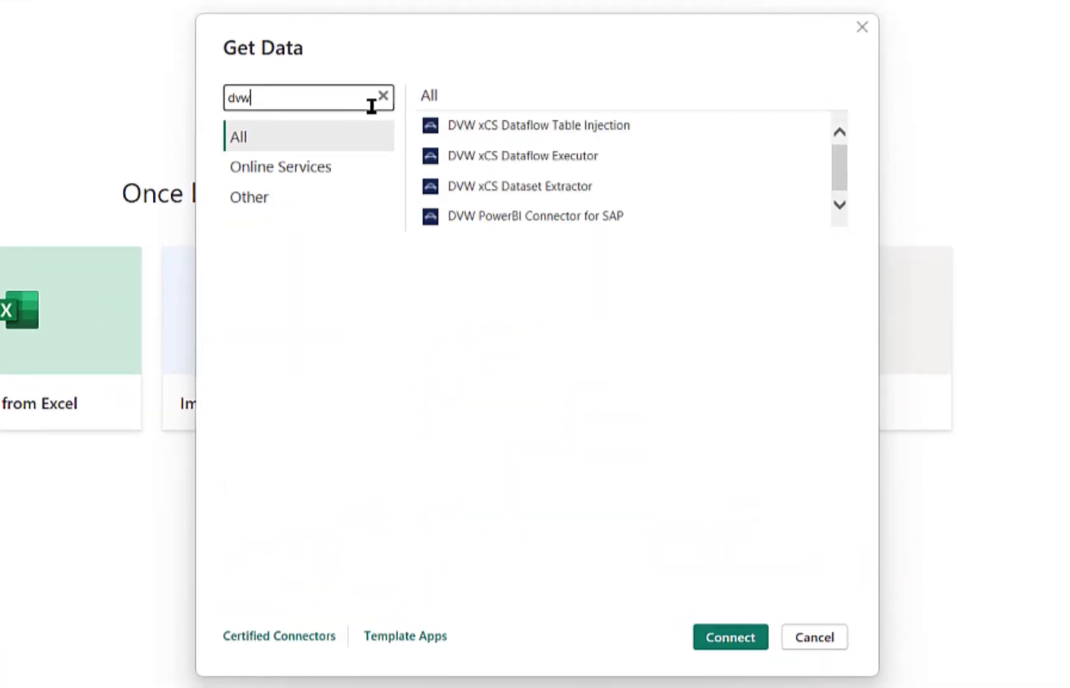
{"action": "left_click", "coordinate": [533, 211]}
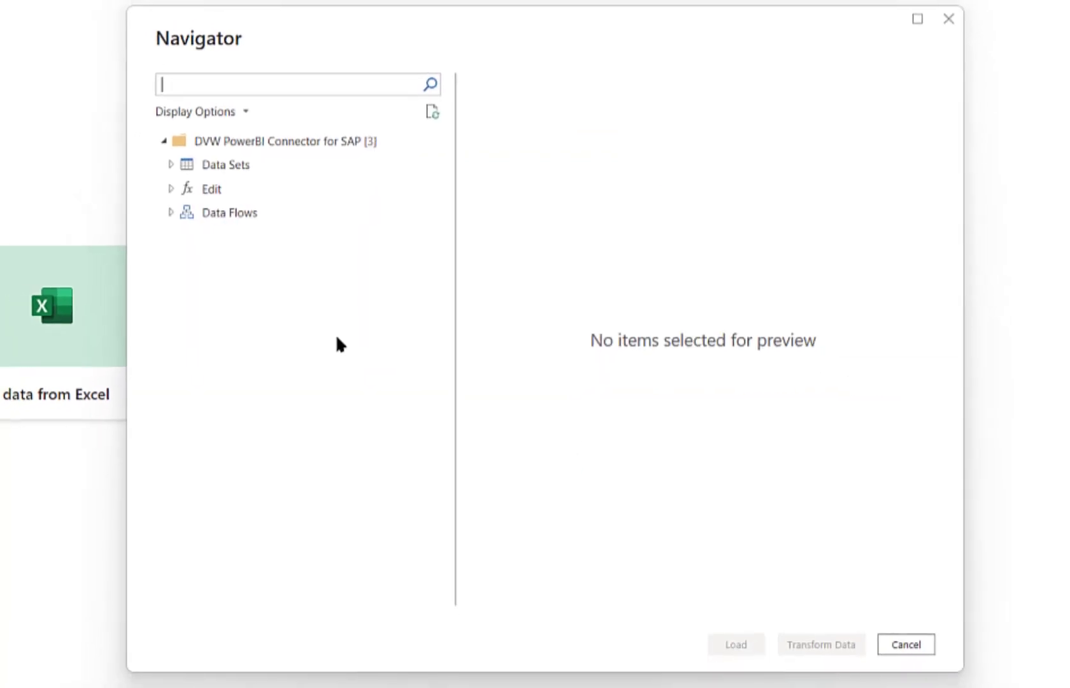
{"action": "mouse_move", "coordinate": [211, 189]}
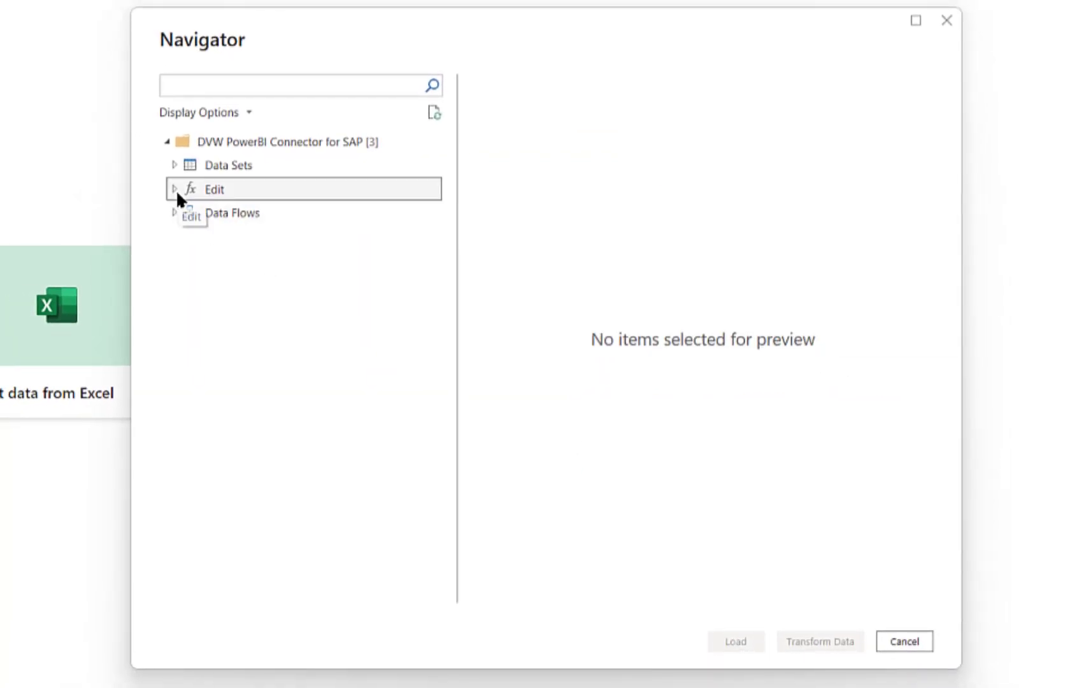
Launch the Edit node under DVW PowerBI Connector for SAP to start a new extraction
{"action": "left_click", "coordinate": [175, 189]}
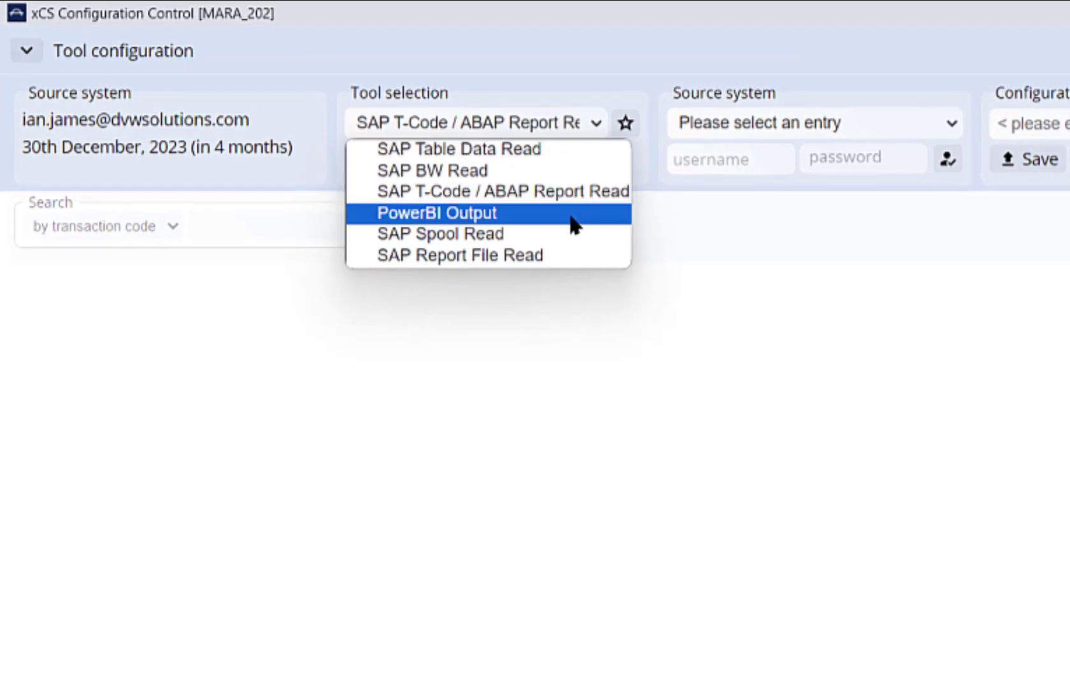
Configure an SAP Table Data Read of table MARA from the SAP ECC EHP8 IDES system
{"action": "left_click", "coordinate": [462, 149]}
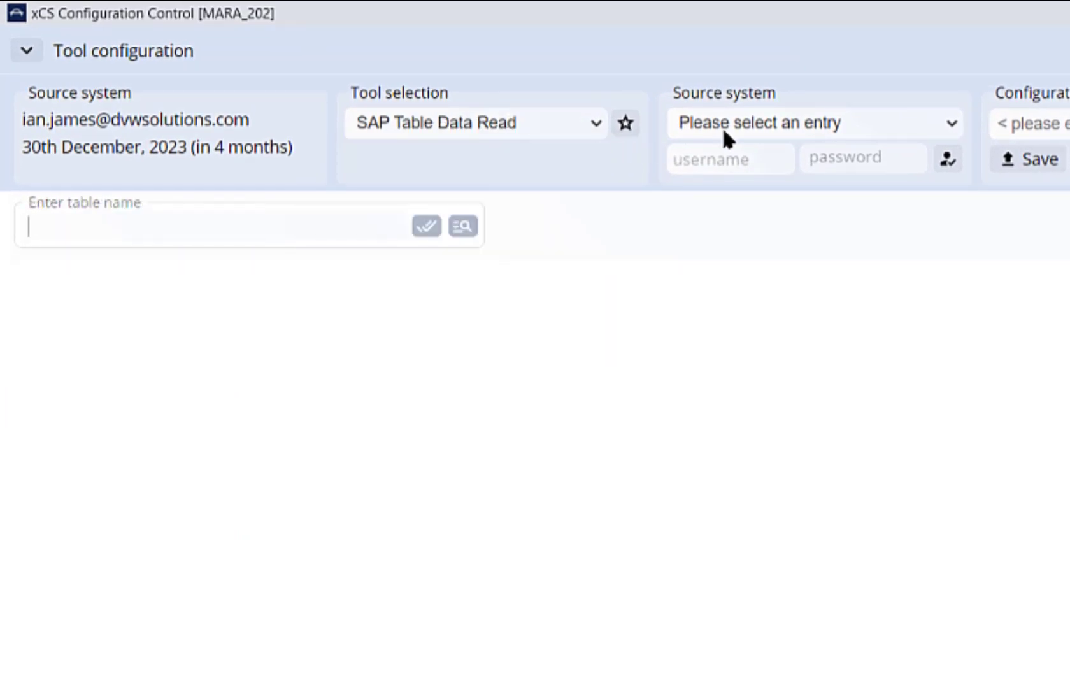
{"action": "left_click", "coordinate": [812, 122]}
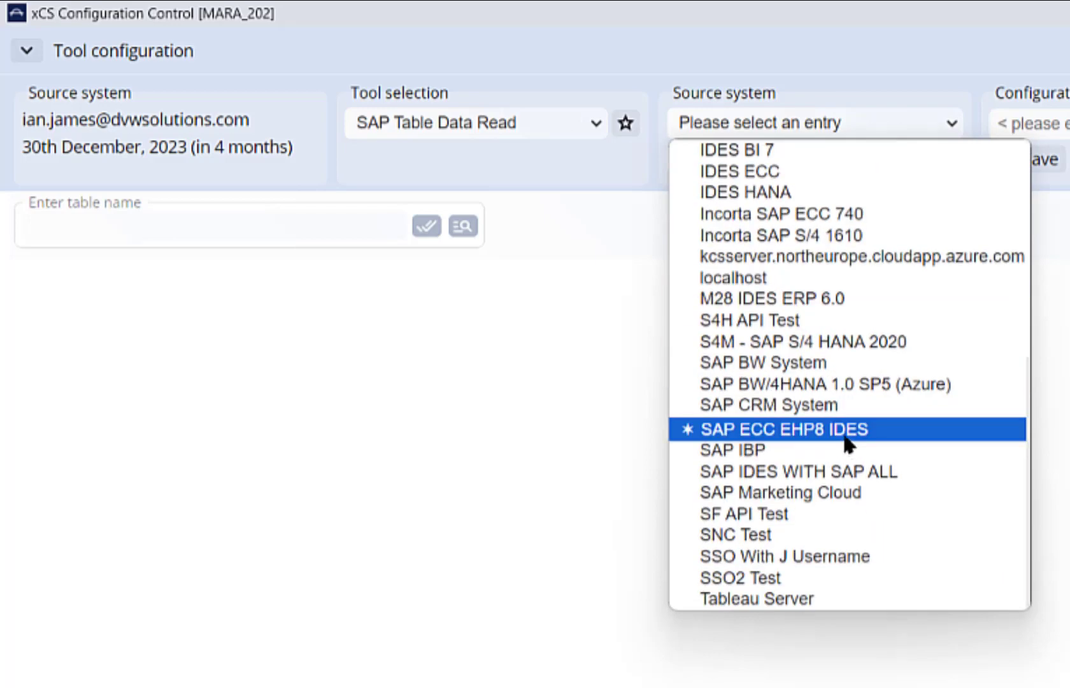
{"action": "left_click", "coordinate": [780, 429]}
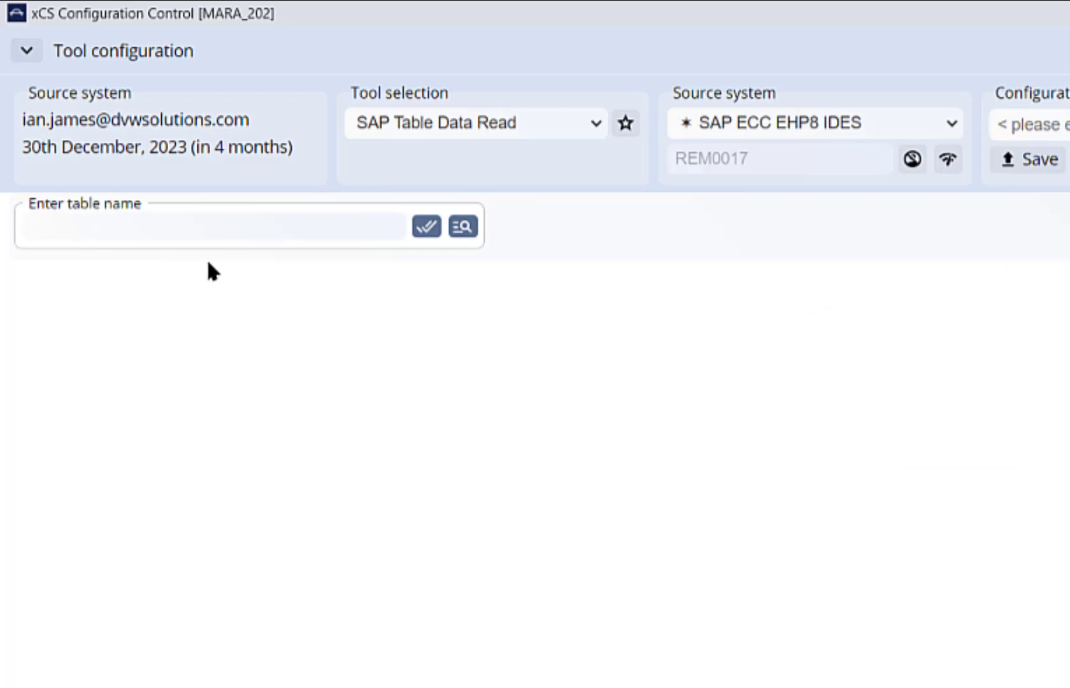
{"action": "type", "text": "MARA"}
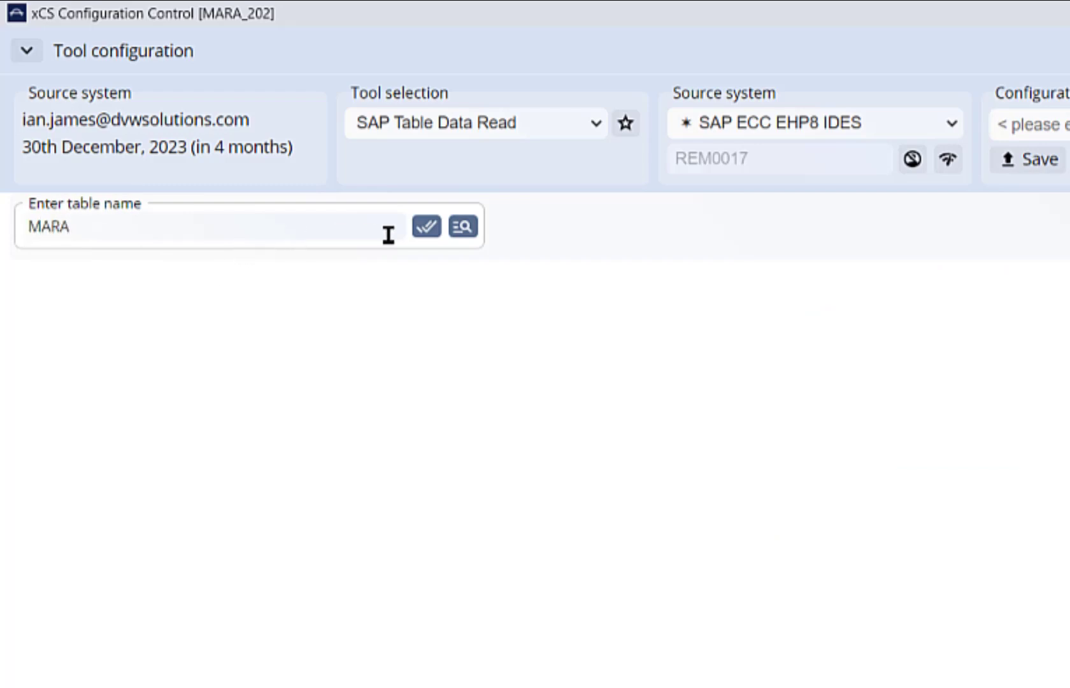
{"action": "mouse_move", "coordinate": [425, 227]}
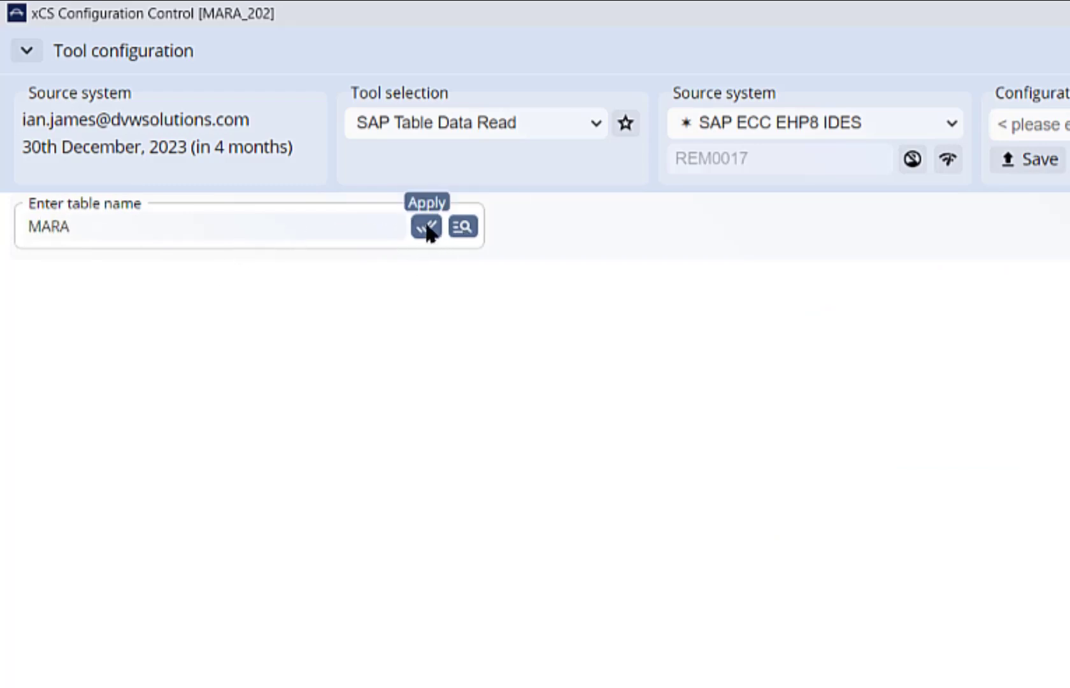
{"action": "left_click", "coordinate": [425, 227]}
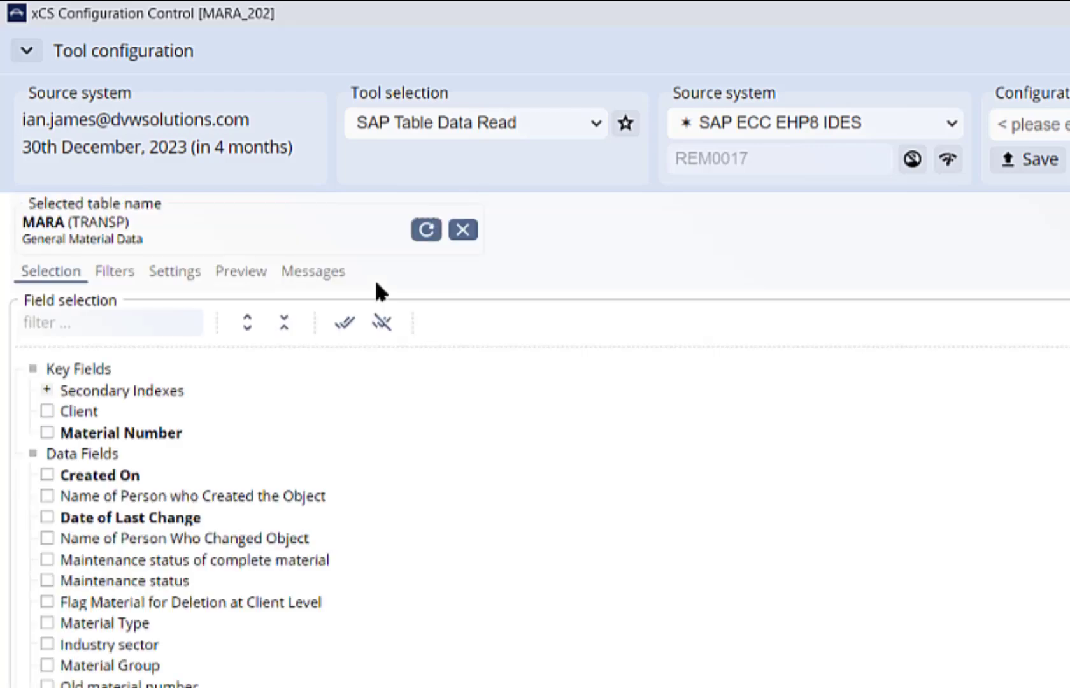
Select MARA fields including Material Group and filter Material Type EQ FERT
{"action": "left_click", "coordinate": [47, 432]}
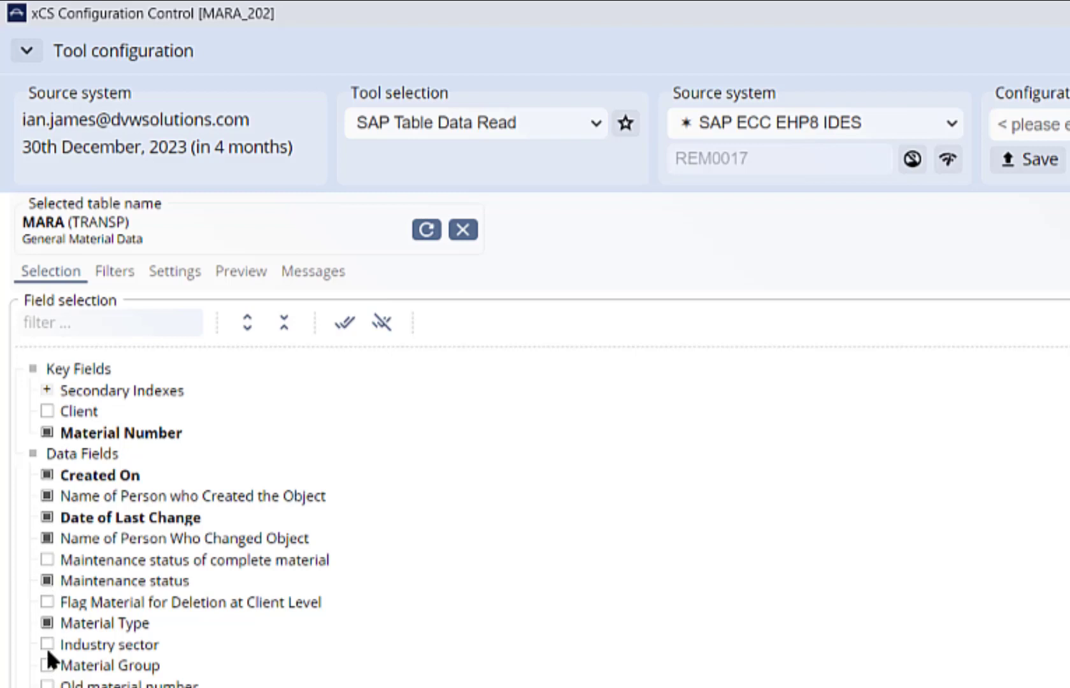
{"action": "left_click", "coordinate": [47, 644]}
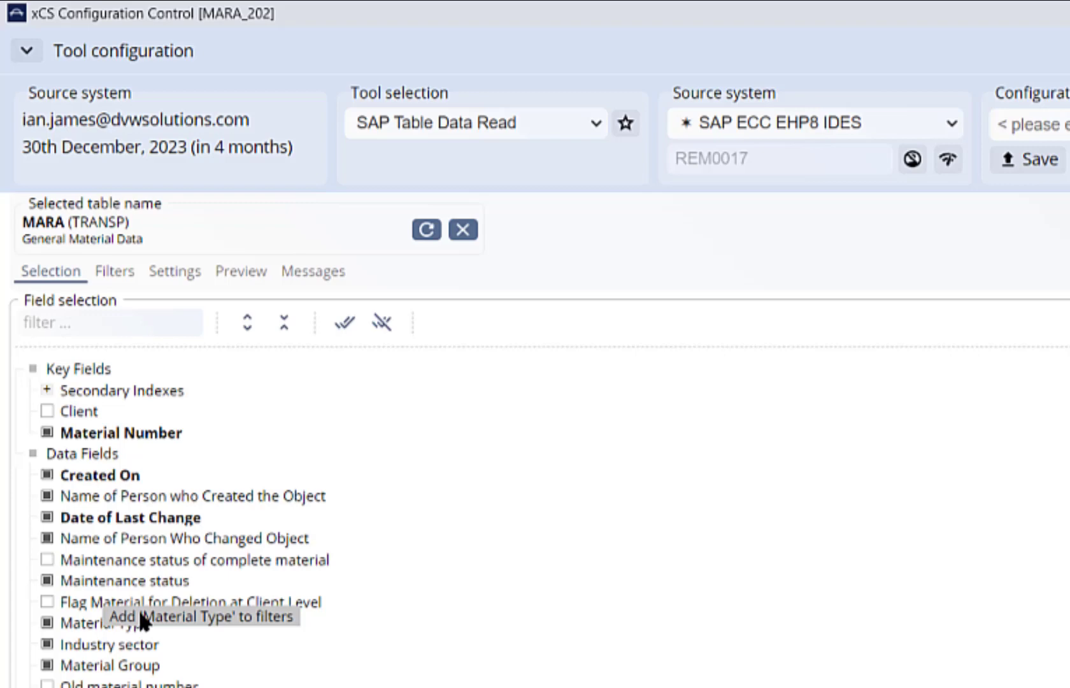
{"action": "left_click", "coordinate": [141, 622]}
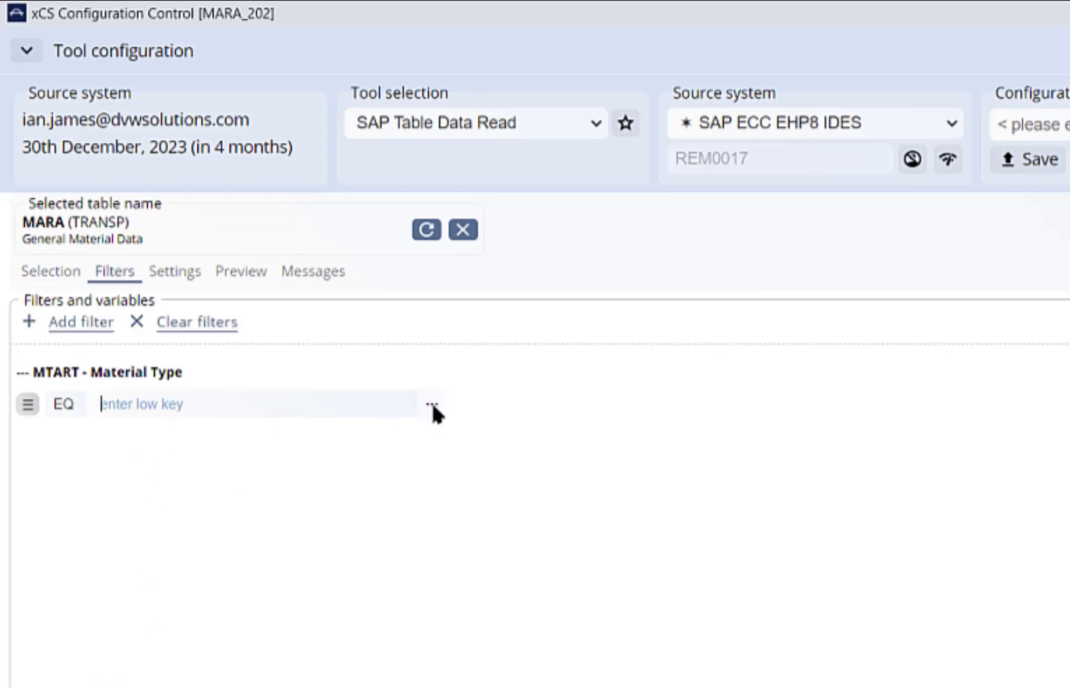
{"action": "left_click", "coordinate": [430, 404]}
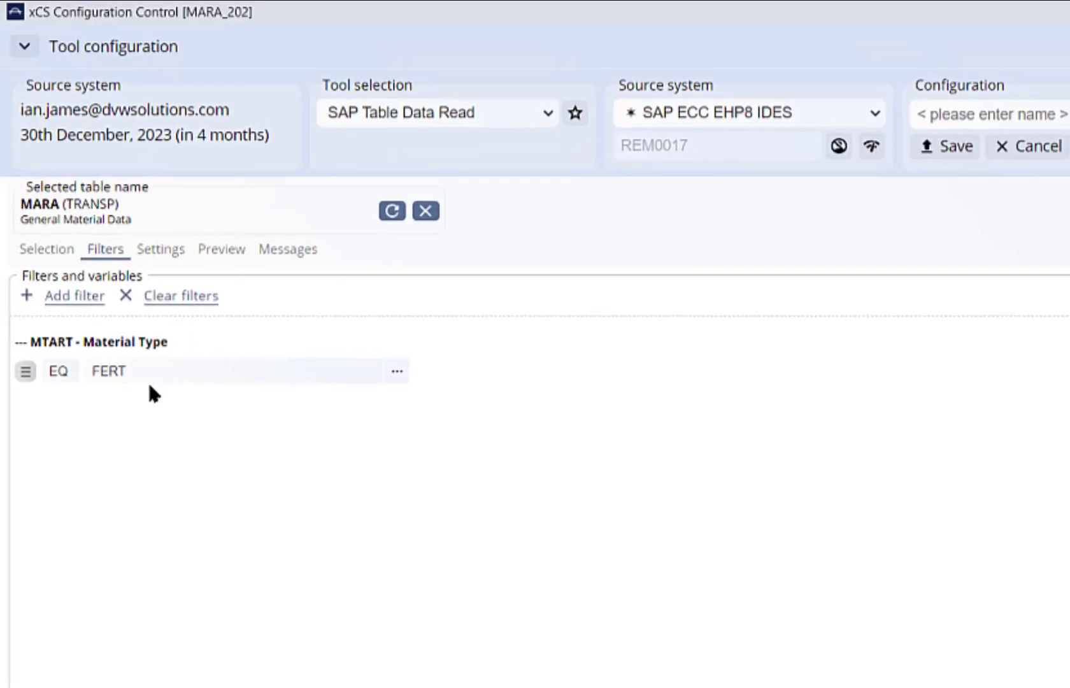
{"action": "left_click", "coordinate": [161, 248]}
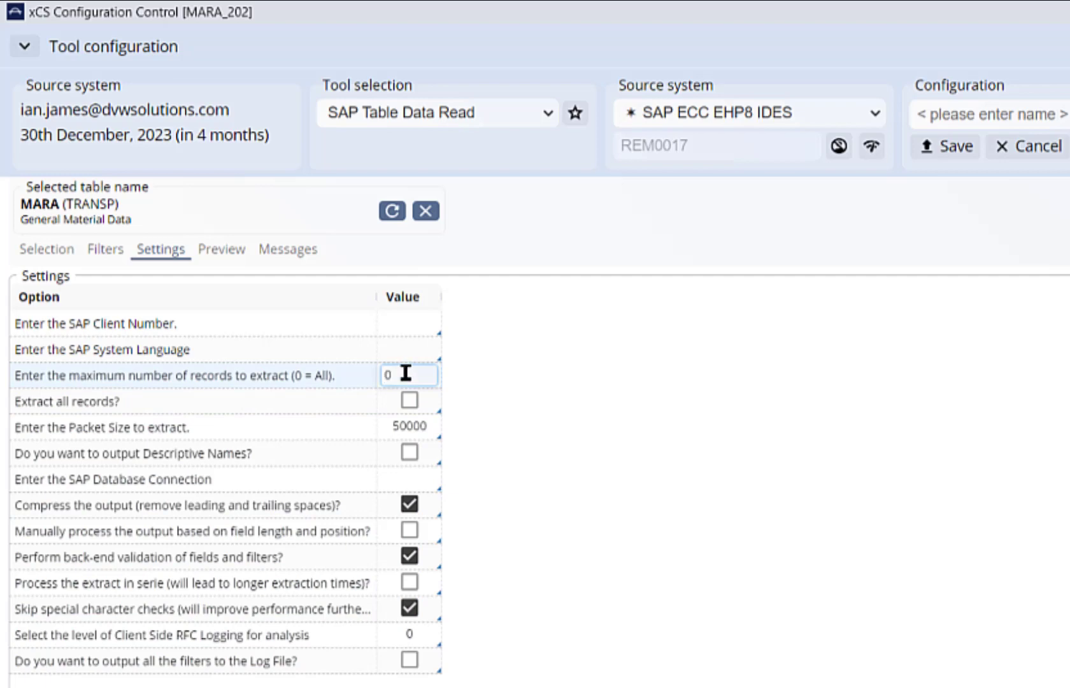
Preview the filtered MARA rows and save the extraction as configuration MARA_303
{"action": "left_click", "coordinate": [221, 249]}
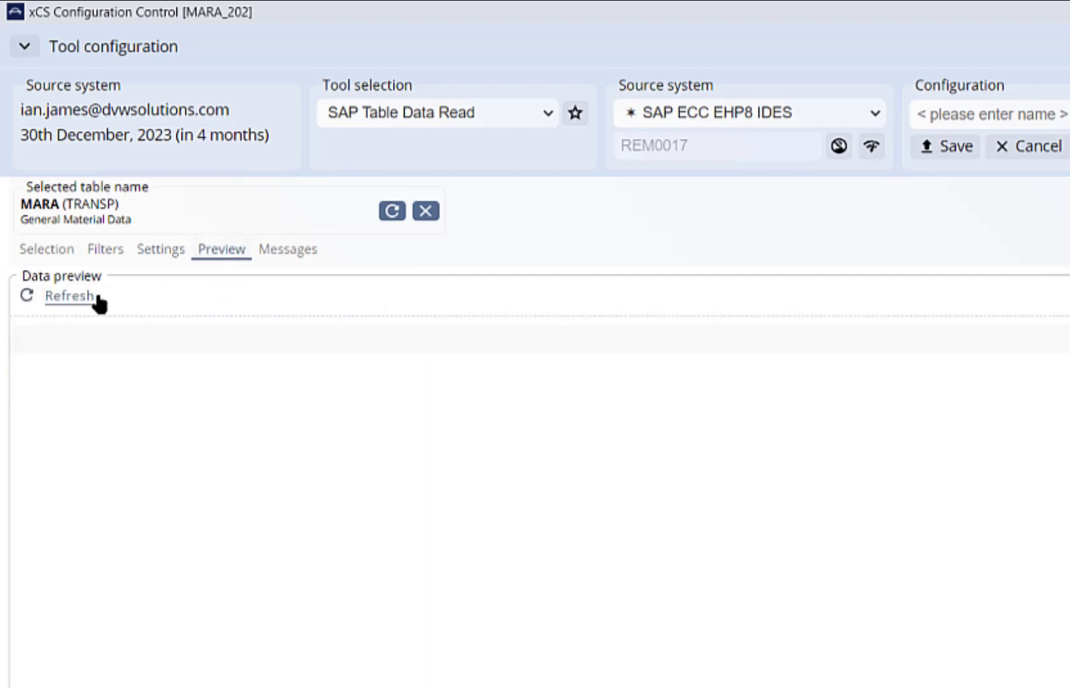
{"action": "left_click", "coordinate": [68, 295]}
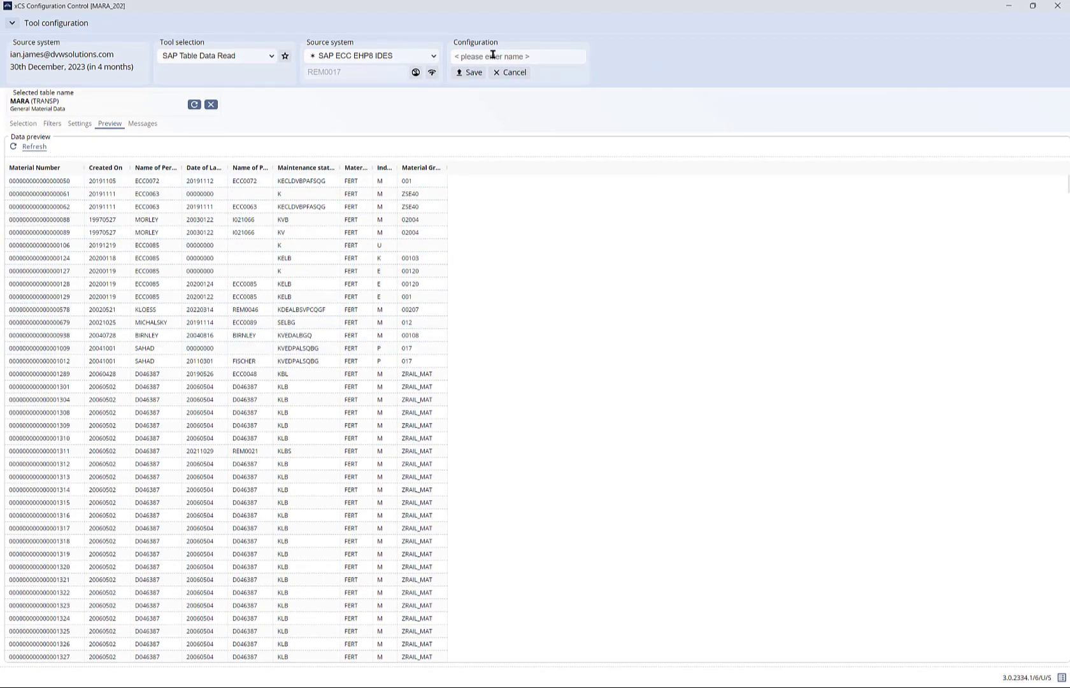
{"action": "type", "text": "MARA"}
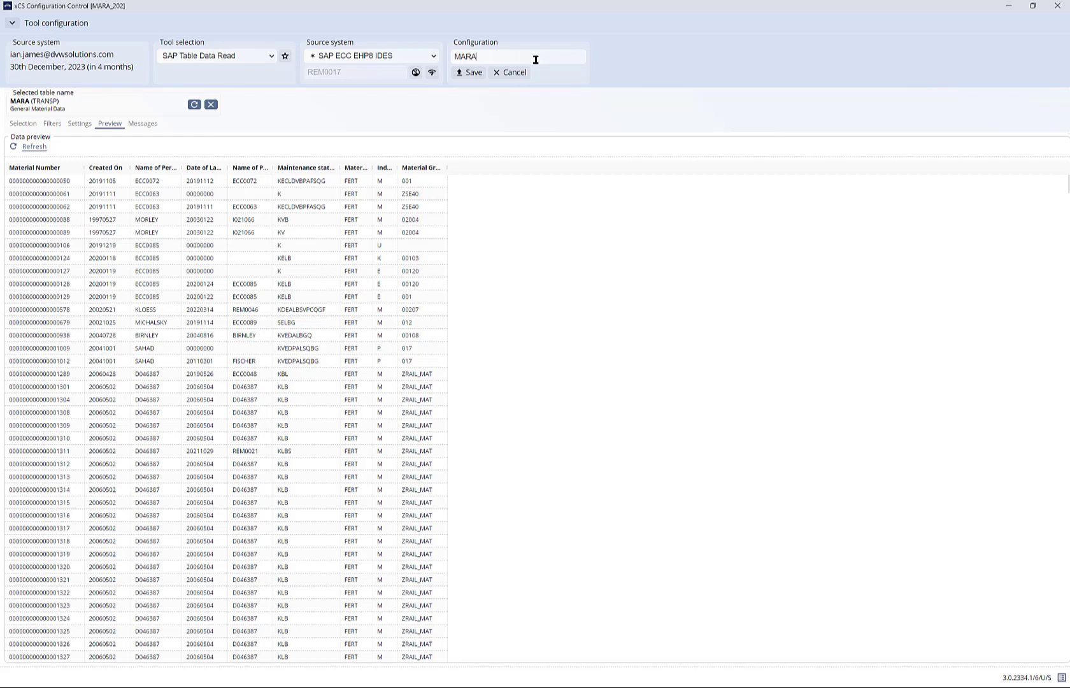
{"action": "type", "text": "_303"}
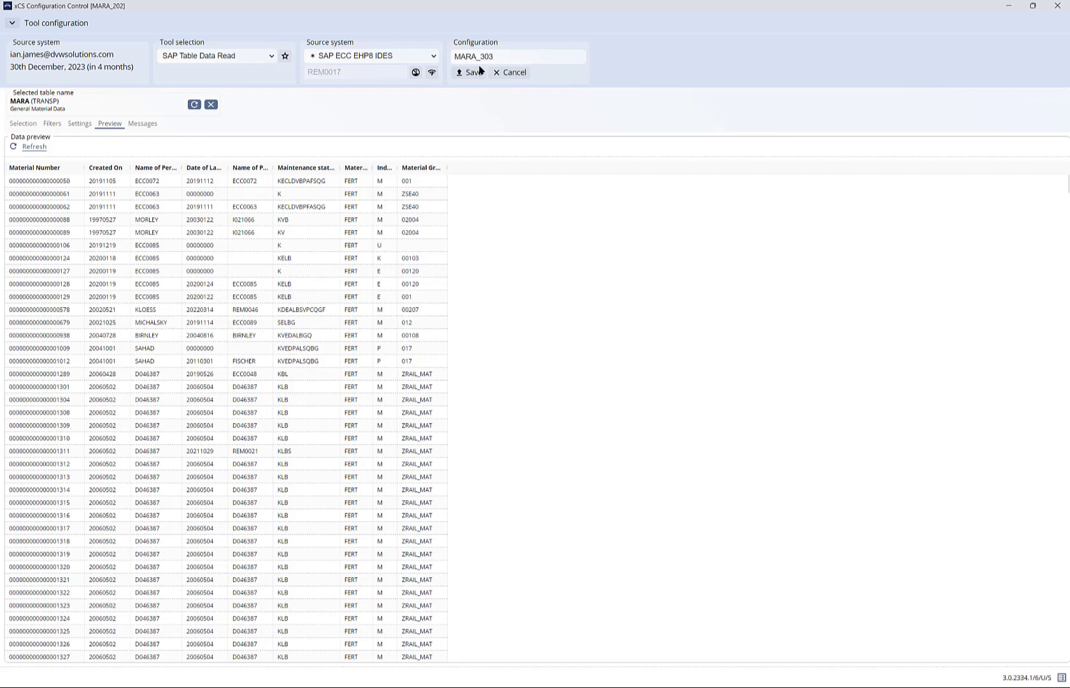
{"action": "left_click", "coordinate": [470, 73]}
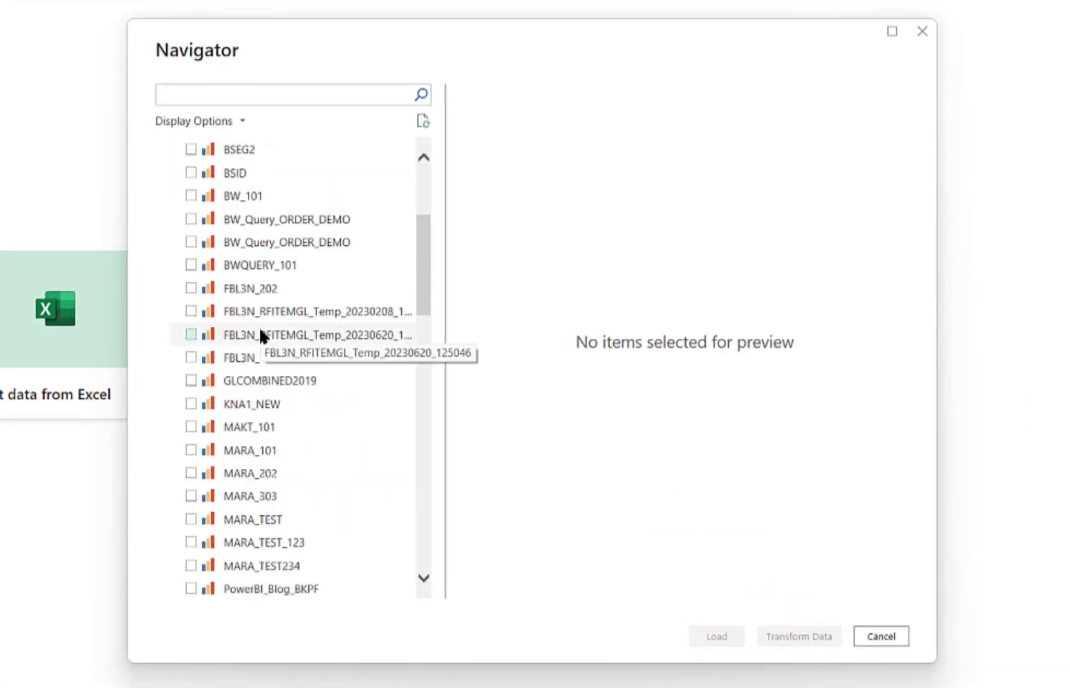
Preview the MARA_303 data set in the Navigator, then cancel without loading
{"action": "left_click", "coordinate": [250, 496]}
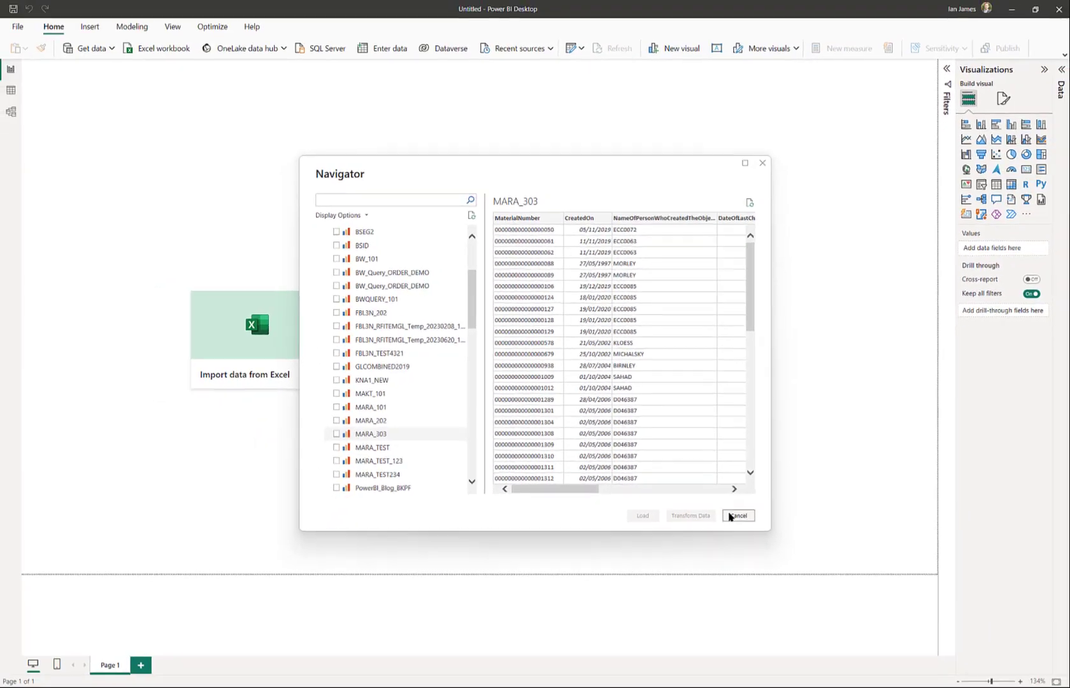
{"action": "left_click", "coordinate": [737, 515]}
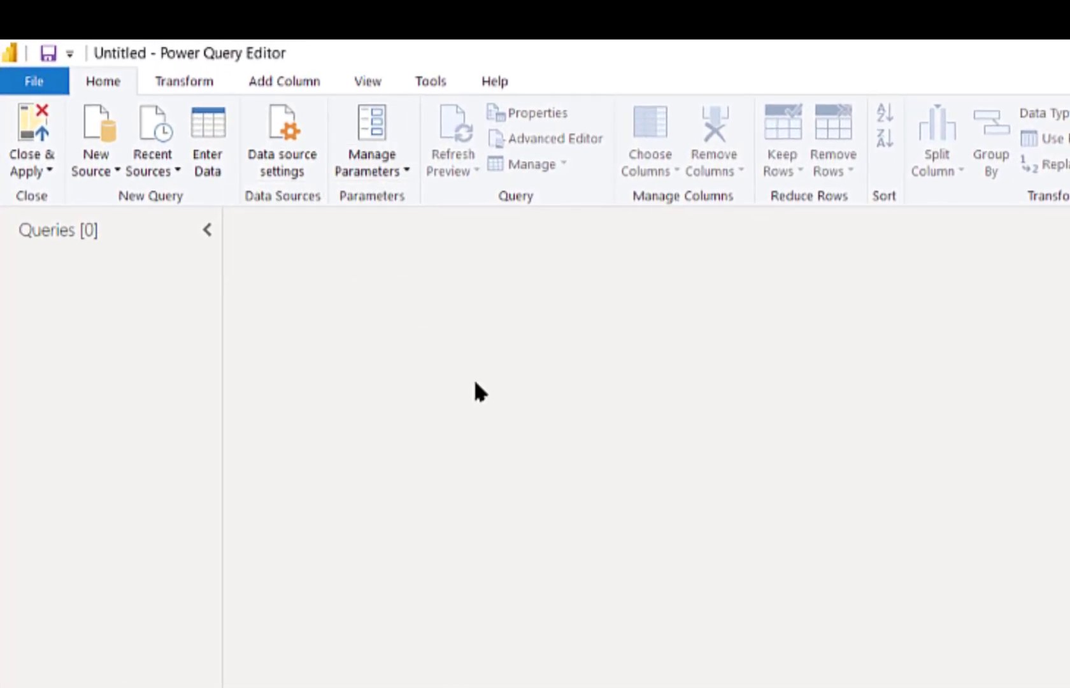
Create a Text parameter 'Material Type' with a list of values (FERT, HALB, ROH) and a default
{"action": "left_click", "coordinate": [370, 143]}
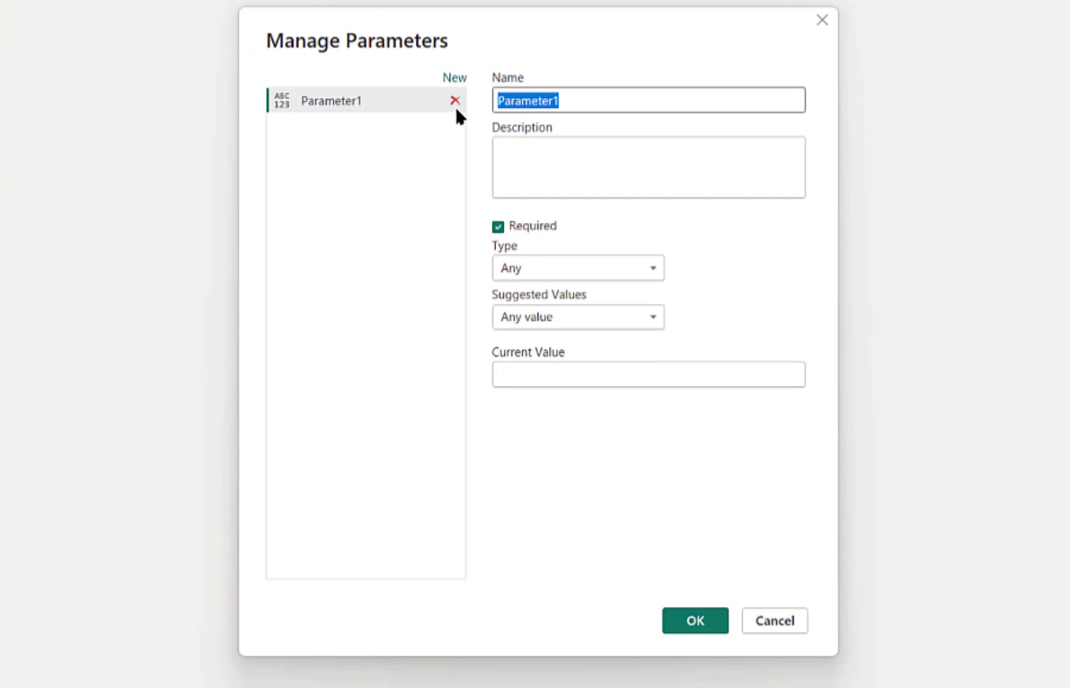
{"action": "type", "text": "Material Type"}
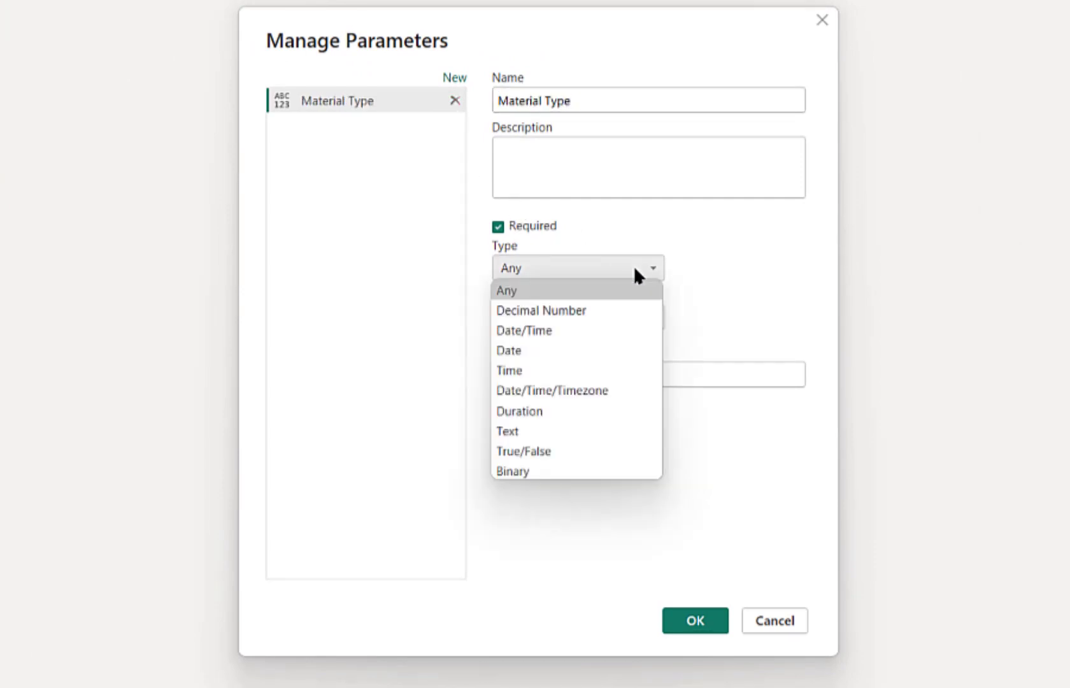
{"action": "left_click", "coordinate": [507, 430]}
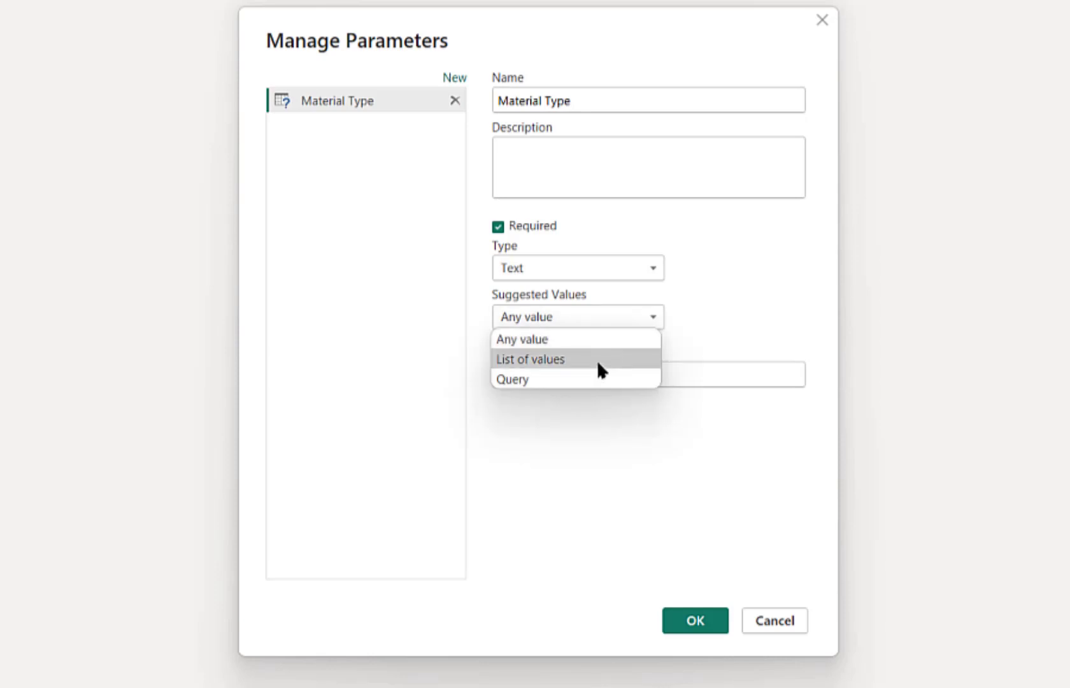
{"action": "left_click", "coordinate": [530, 359]}
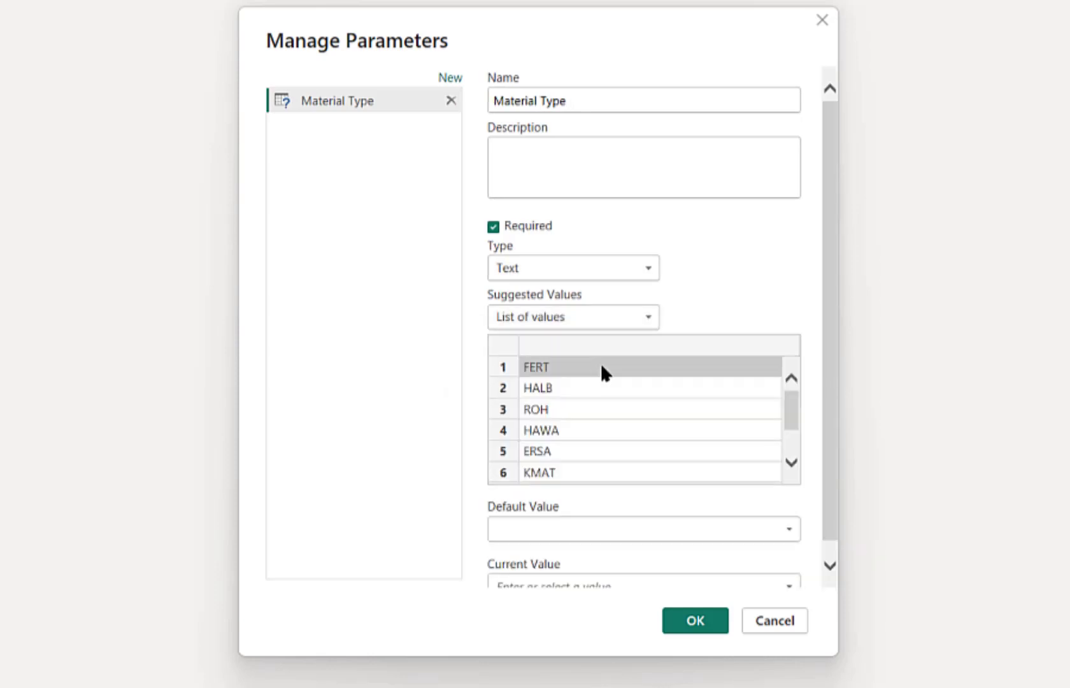
{"action": "scroll", "scroll_direction": "down", "scroll_amount": 3}
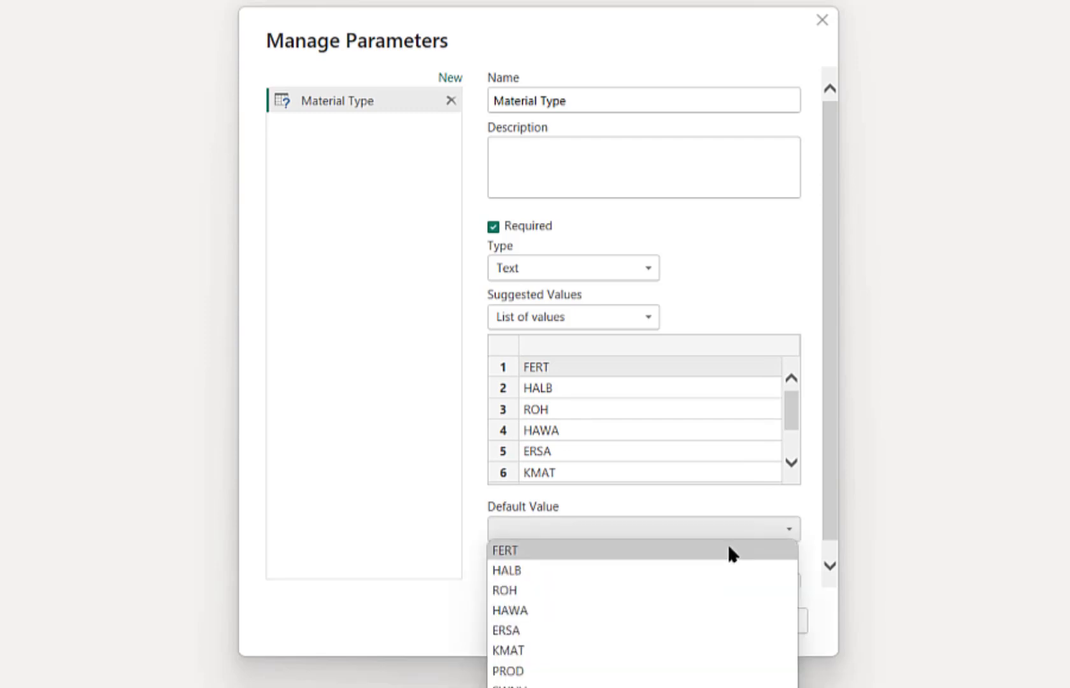
{"action": "left_click", "coordinate": [506, 569]}
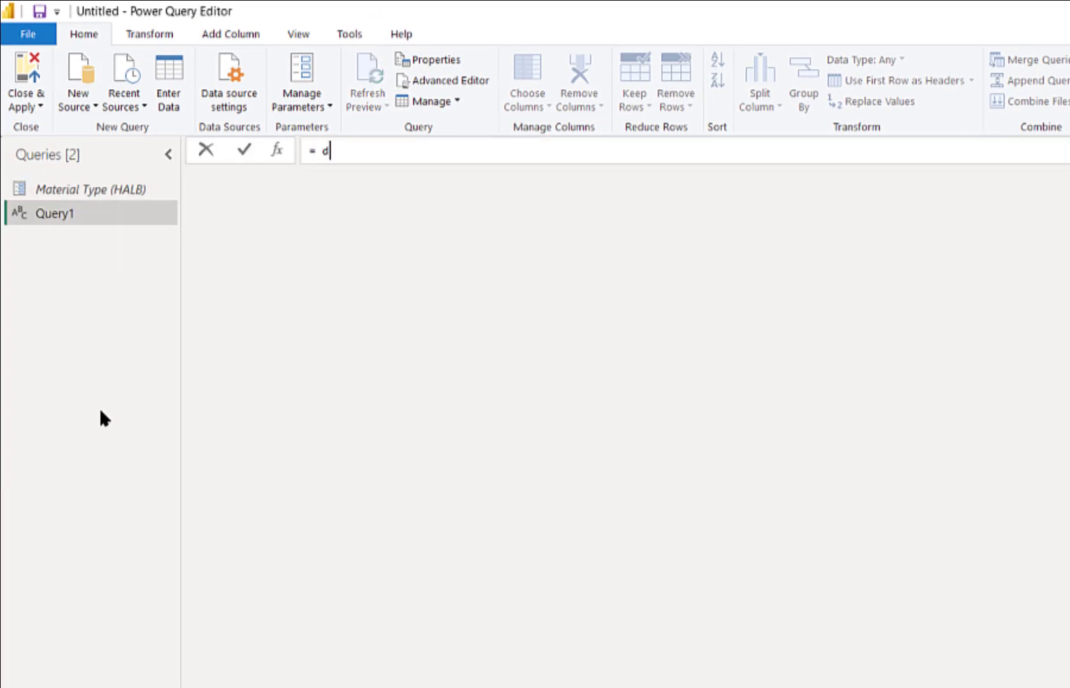
Enter the DVWPQCS.DataSet.Get formula for MARA_303 filtered by MaterialType eq the Material Type parameter
{"action": "type", "text": "vw"}
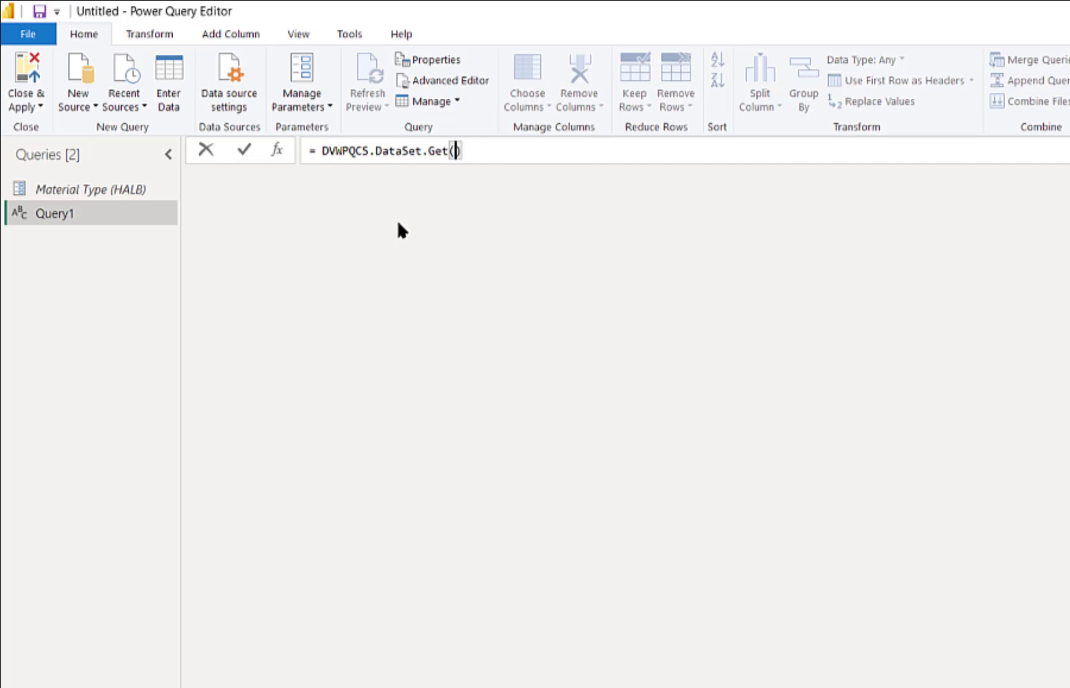
{"action": "type", "text": "\"\""}
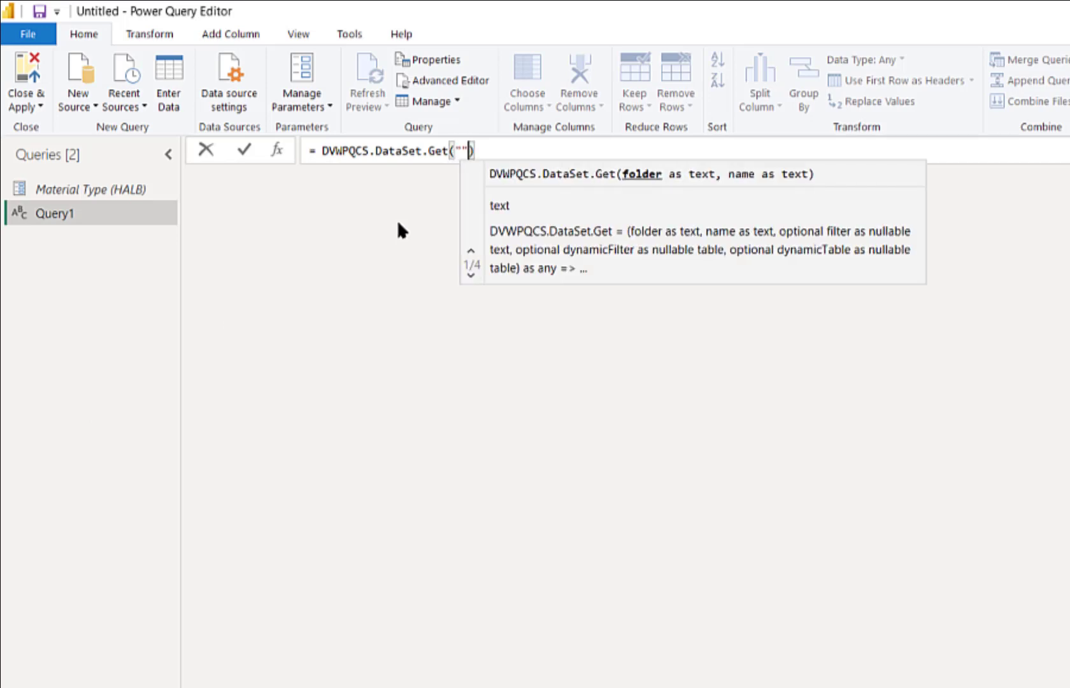
{"action": "type", "text": ",\"MA"}
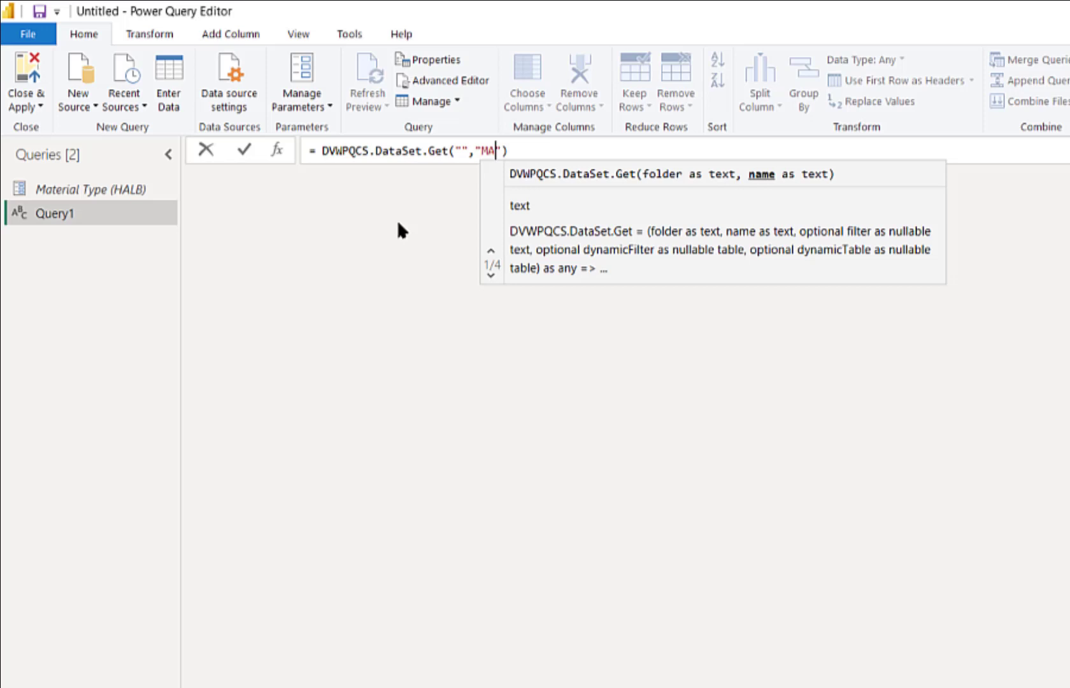
{"action": "type", "text": "RA_303"}
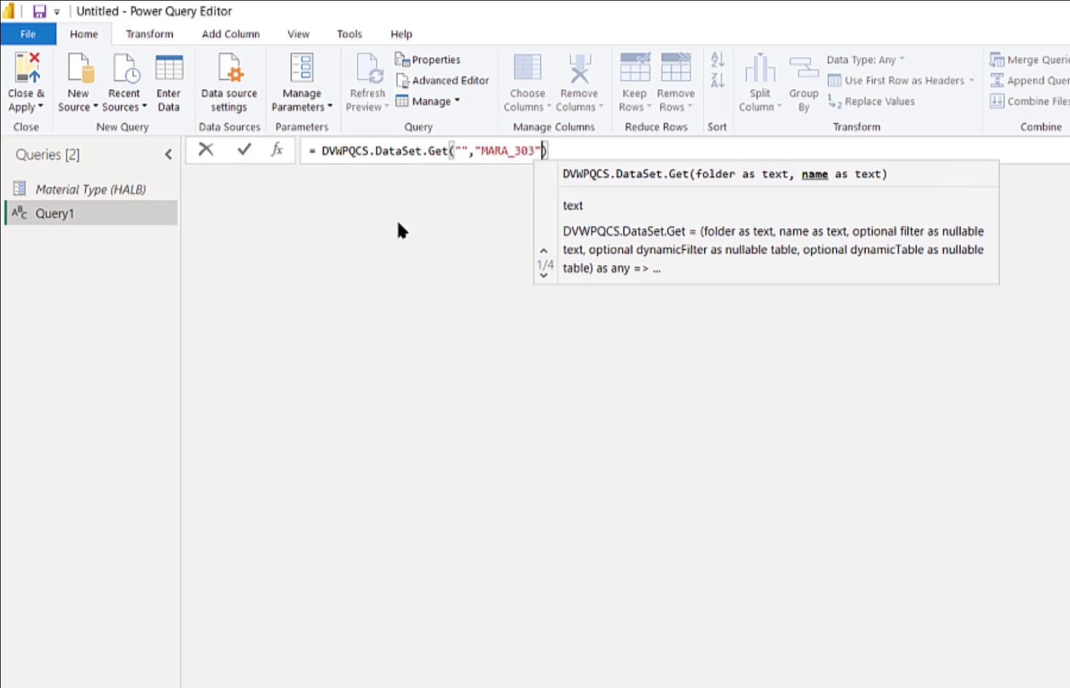
{"action": "type", "text": ",\"Materi\""}
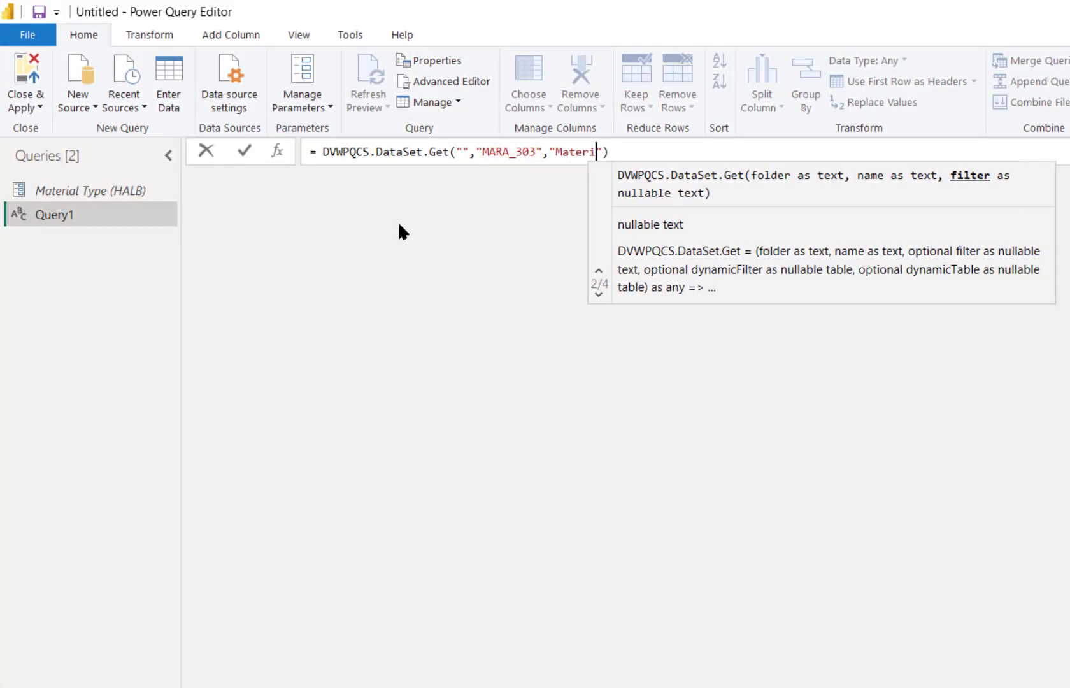
{"action": "type", "text": "alType eq"}
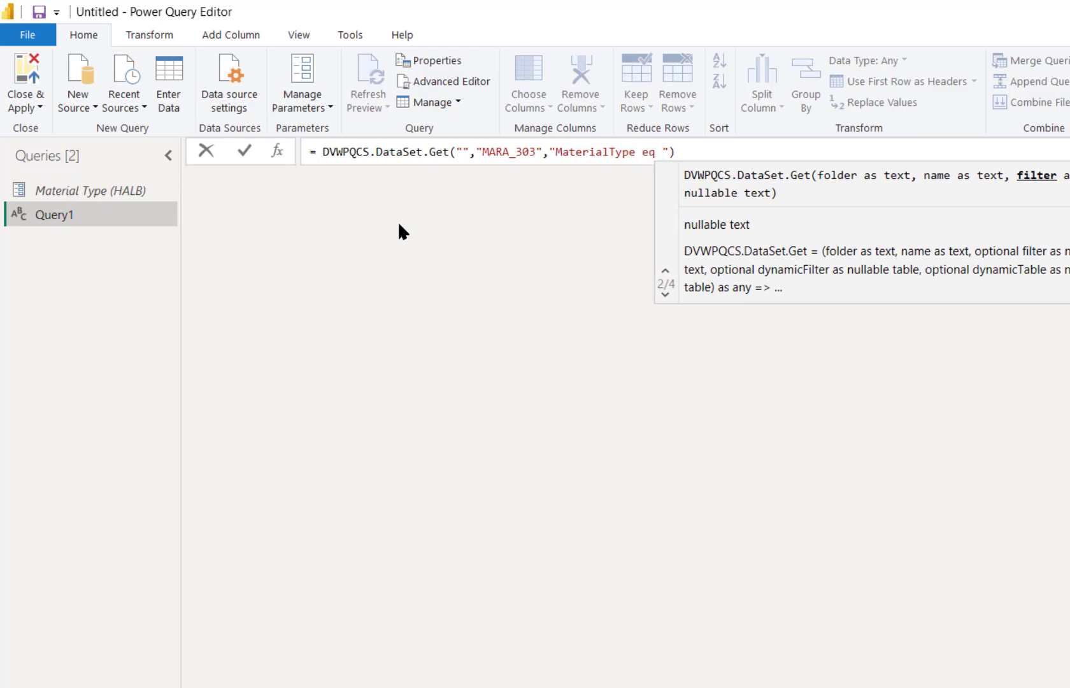
{"action": "type", "text": "&#\"Material Type"}
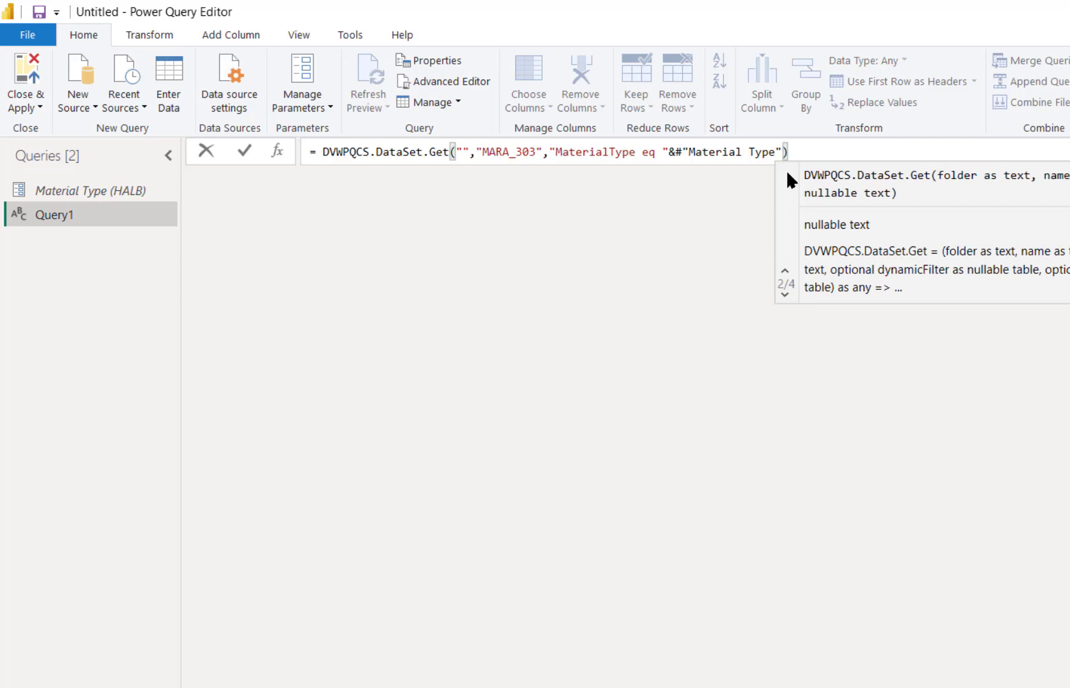
{"action": "type", "text": ",null,null"}
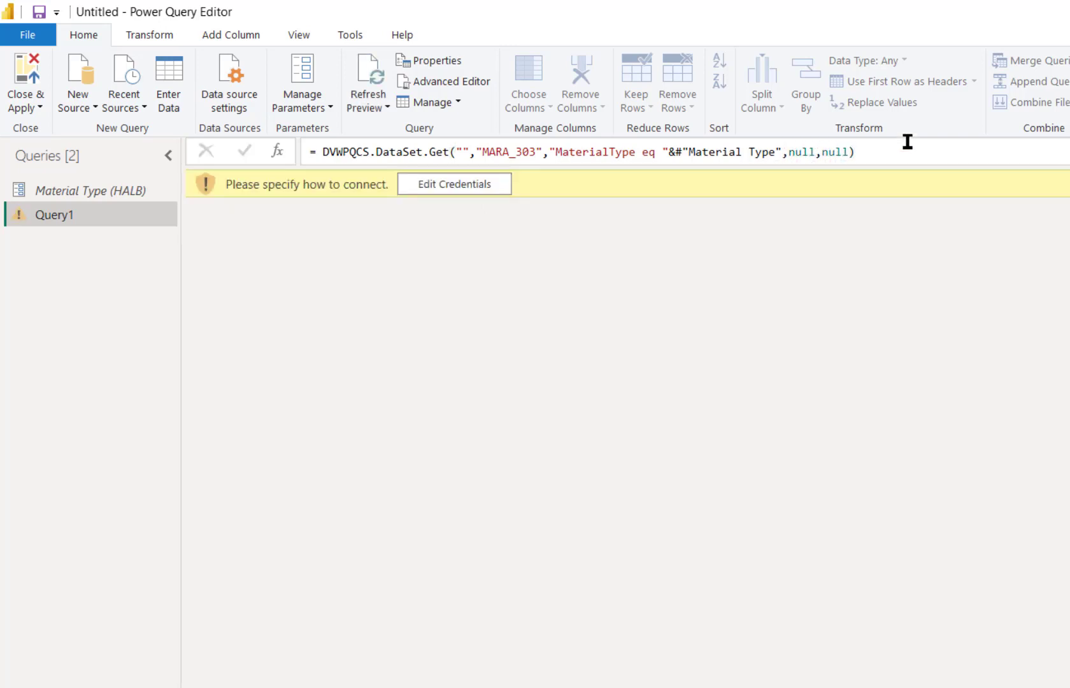
Edit credentials and connect so Query1 loads the HALB material records
{"action": "left_click", "coordinate": [454, 184]}
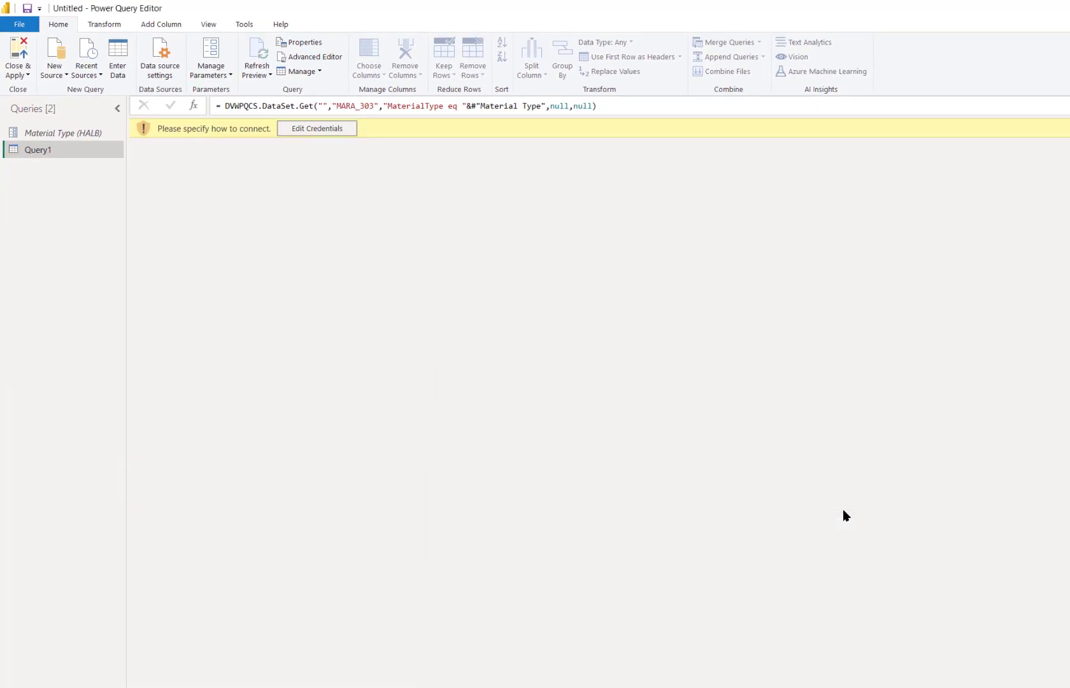
{"action": "left_click", "coordinate": [315, 129]}
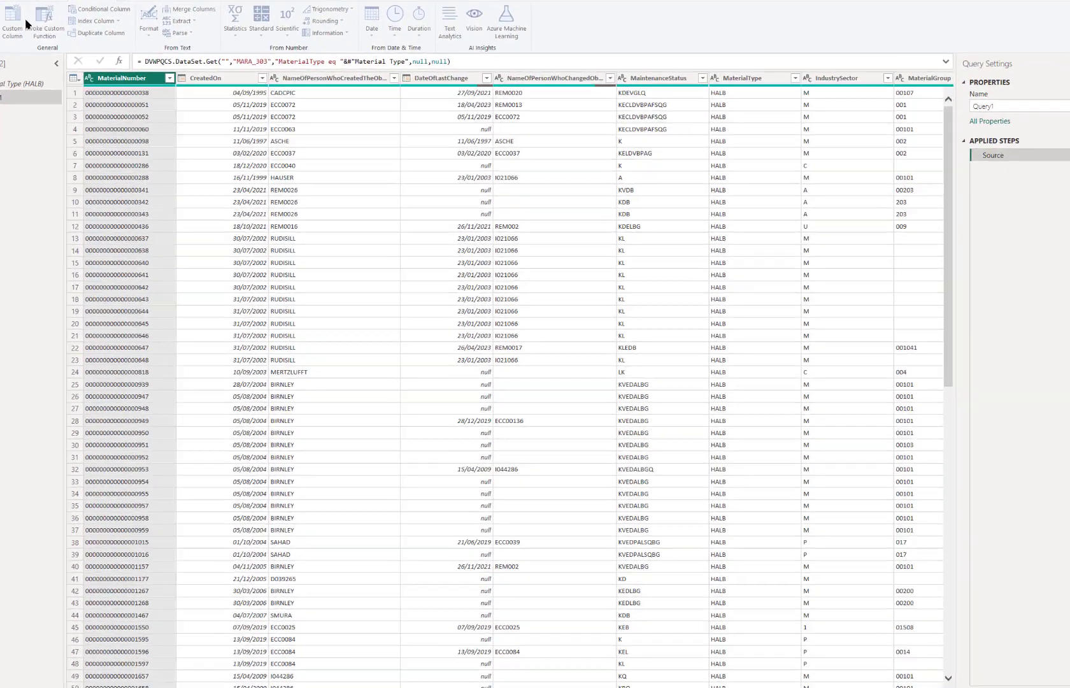
Add a custom column 'Material Count' with formula = 1
{"action": "left_click", "coordinate": [12, 14]}
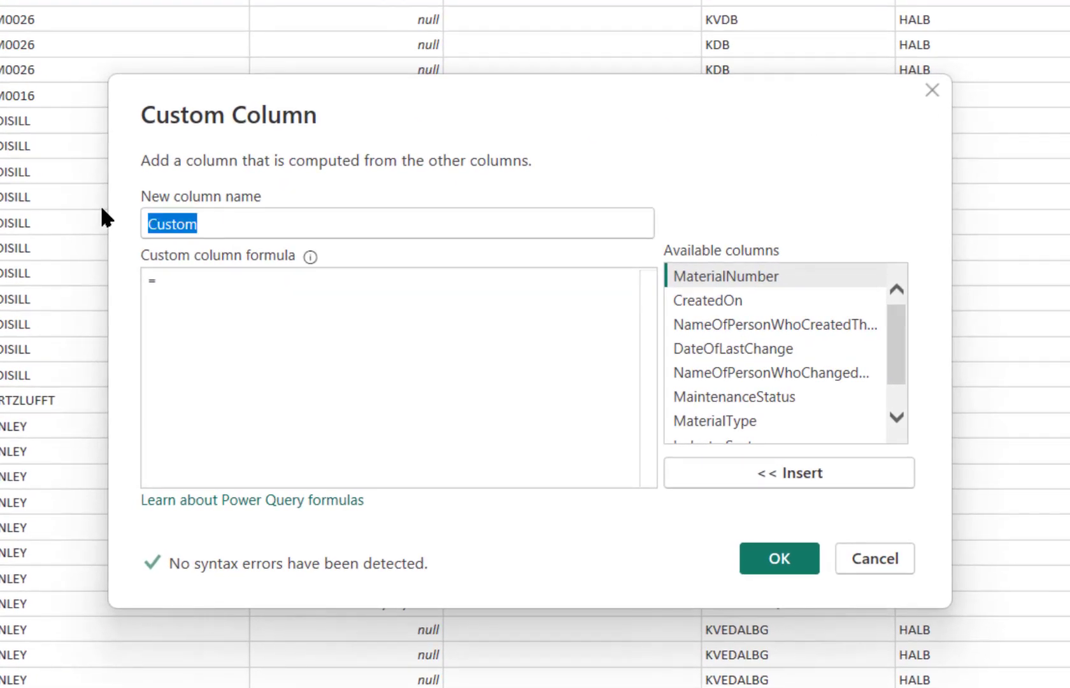
{"action": "type", "text": "Material Count"}
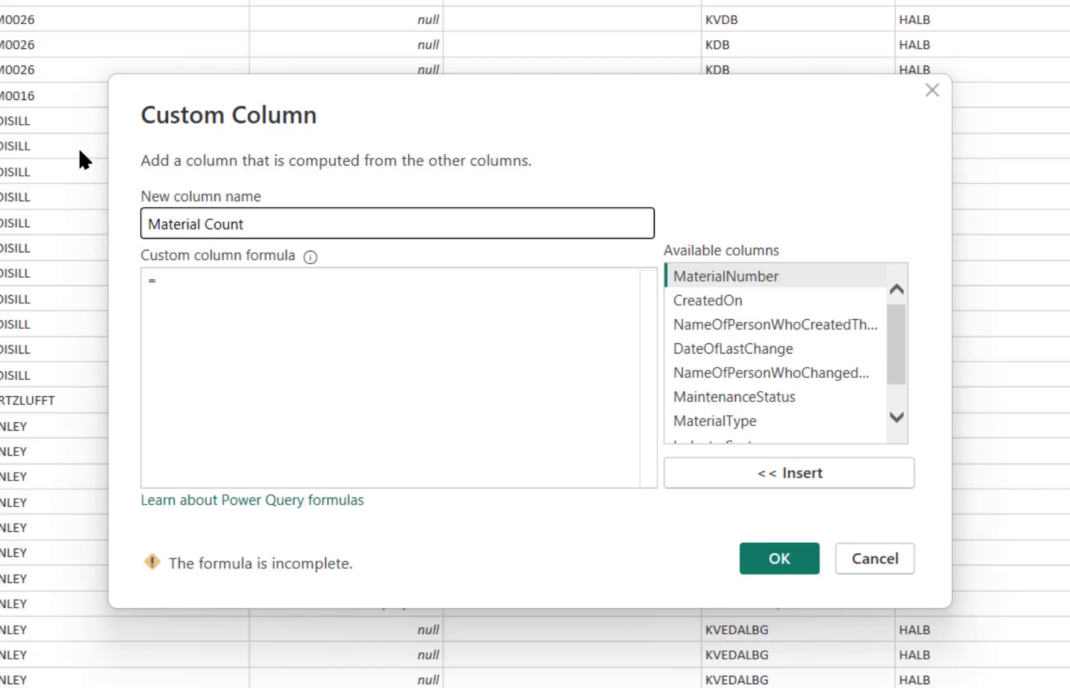
{"action": "type", "text": "1"}
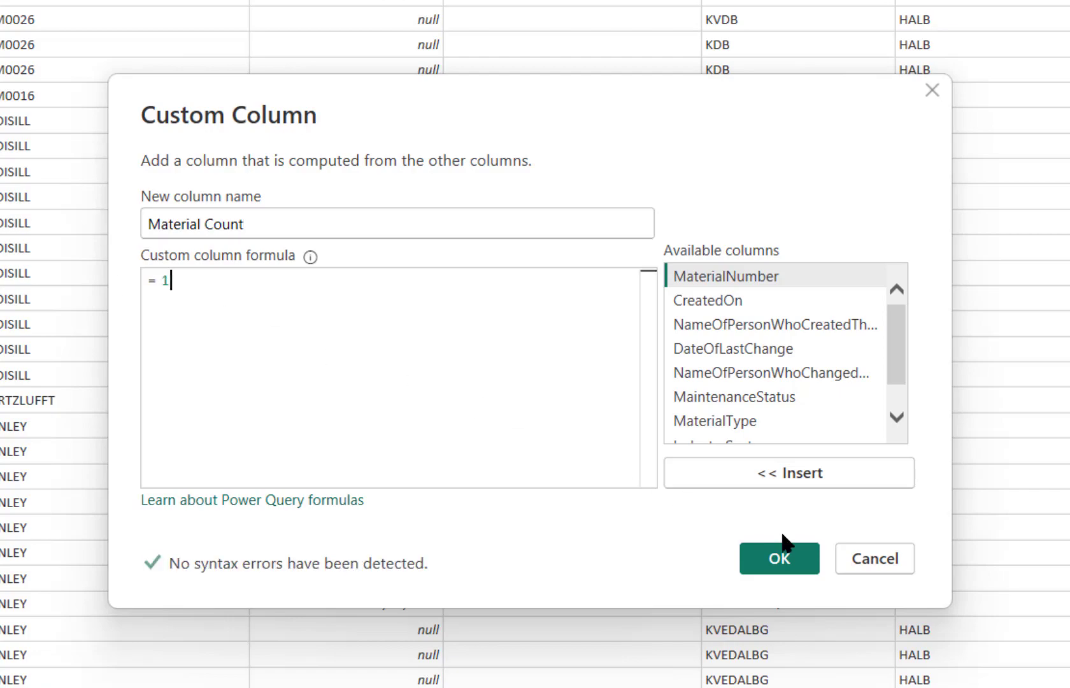
{"action": "left_click", "coordinate": [778, 557]}
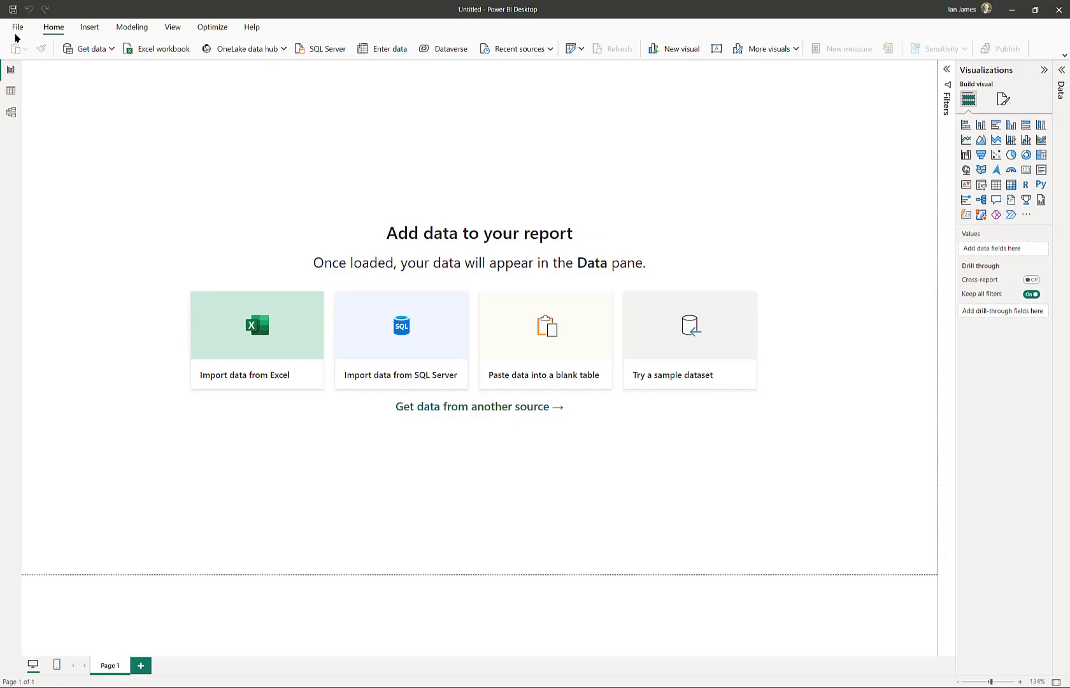
Add a pie chart with MaterialGroup as legend and Sum of Material Count as values
{"action": "left_click", "coordinate": [256, 338]}
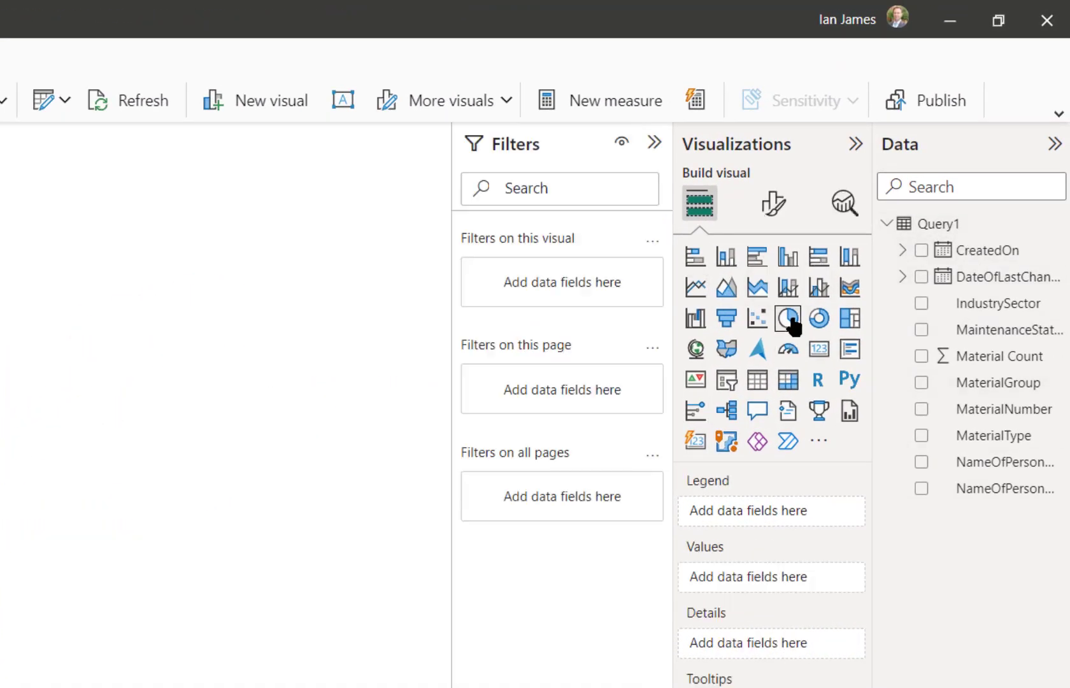
{"action": "left_click", "coordinate": [787, 319]}
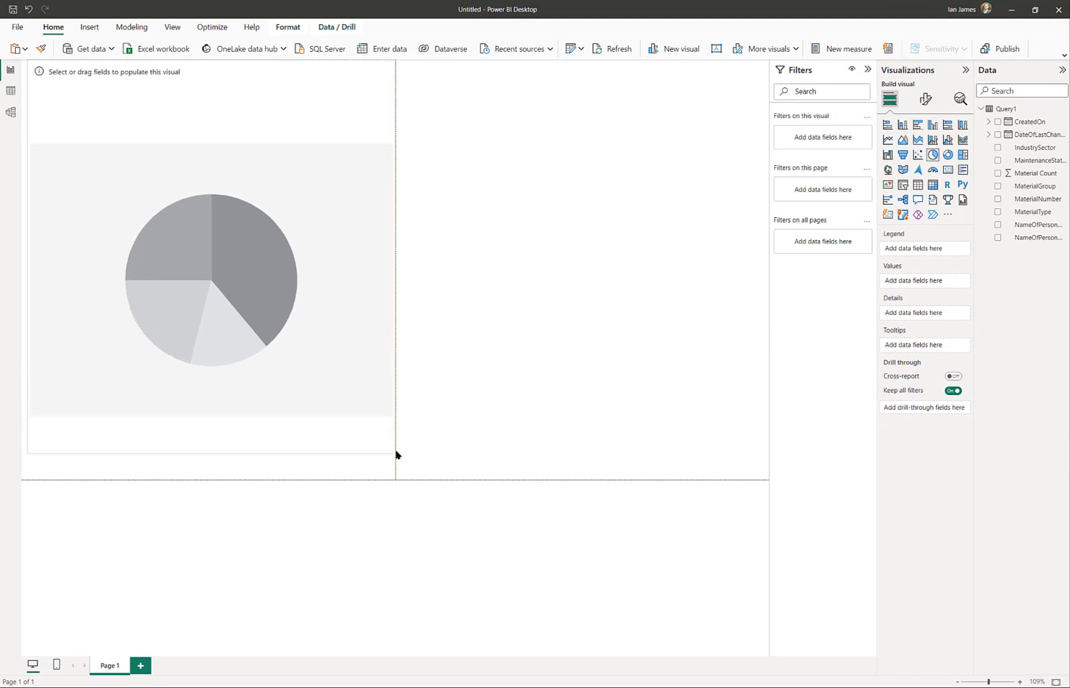
{"action": "left_click", "coordinate": [212, 279]}
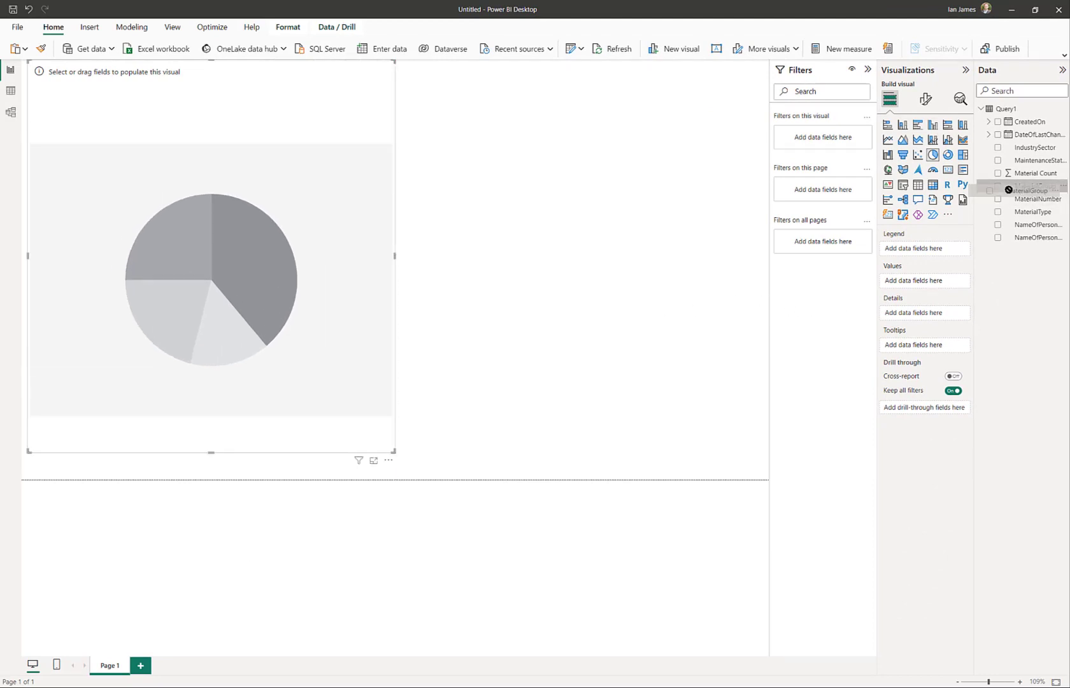
{"action": "left_click", "coordinate": [998, 186]}
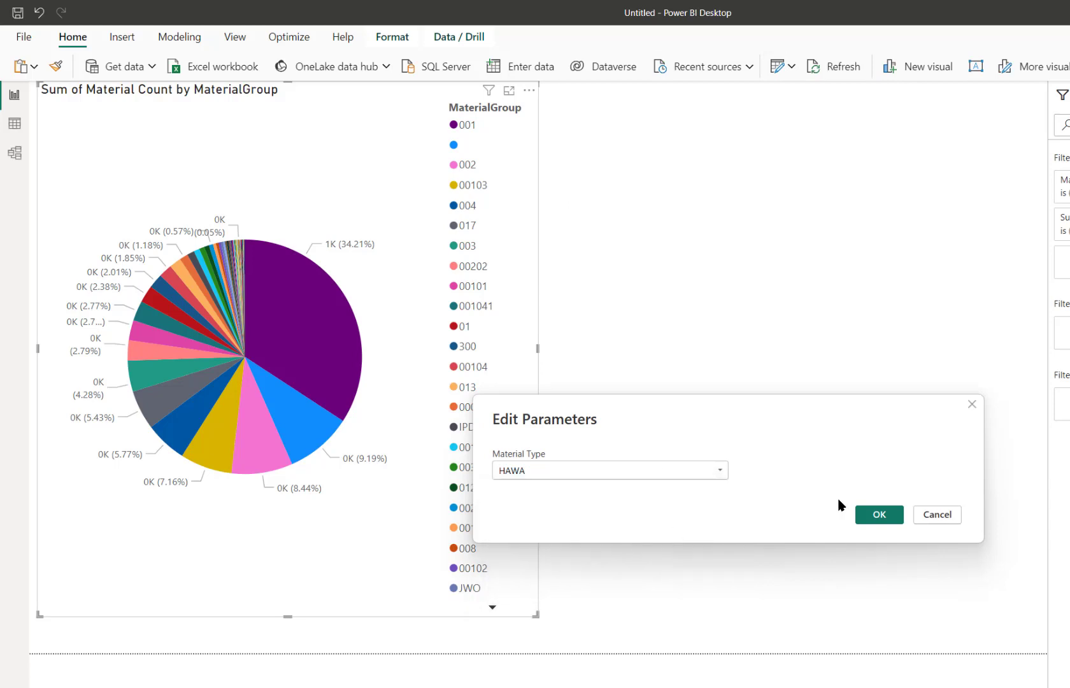
Set Material Type parameter to HAWA and apply changes to reload Query1
{"action": "left_click", "coordinate": [878, 513]}
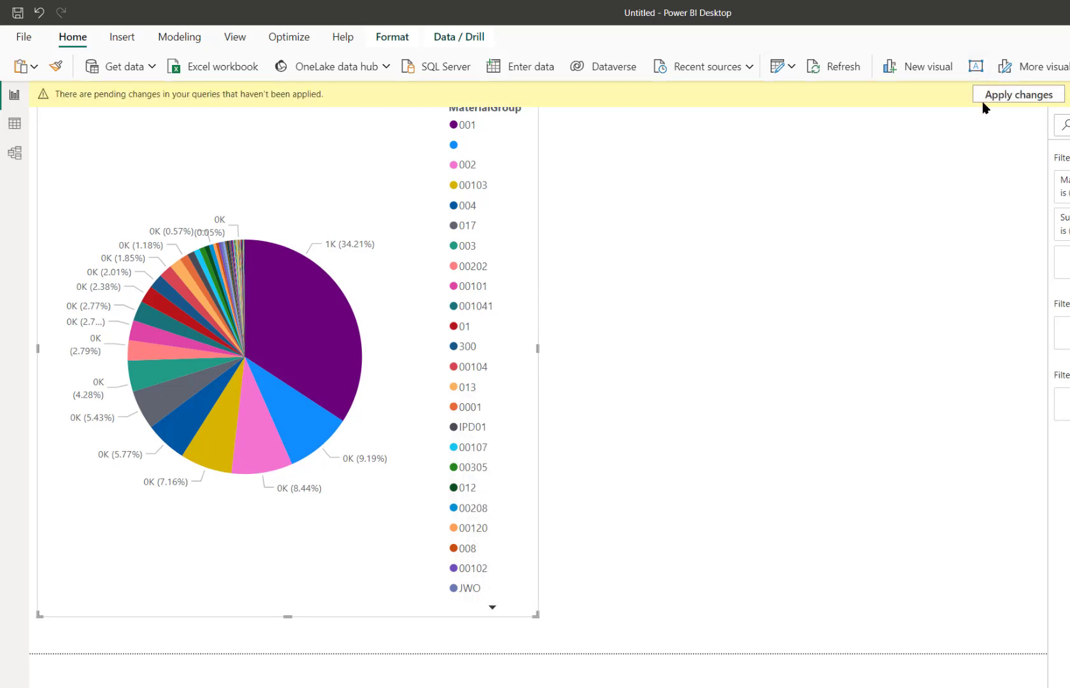
{"action": "left_click", "coordinate": [1016, 94]}
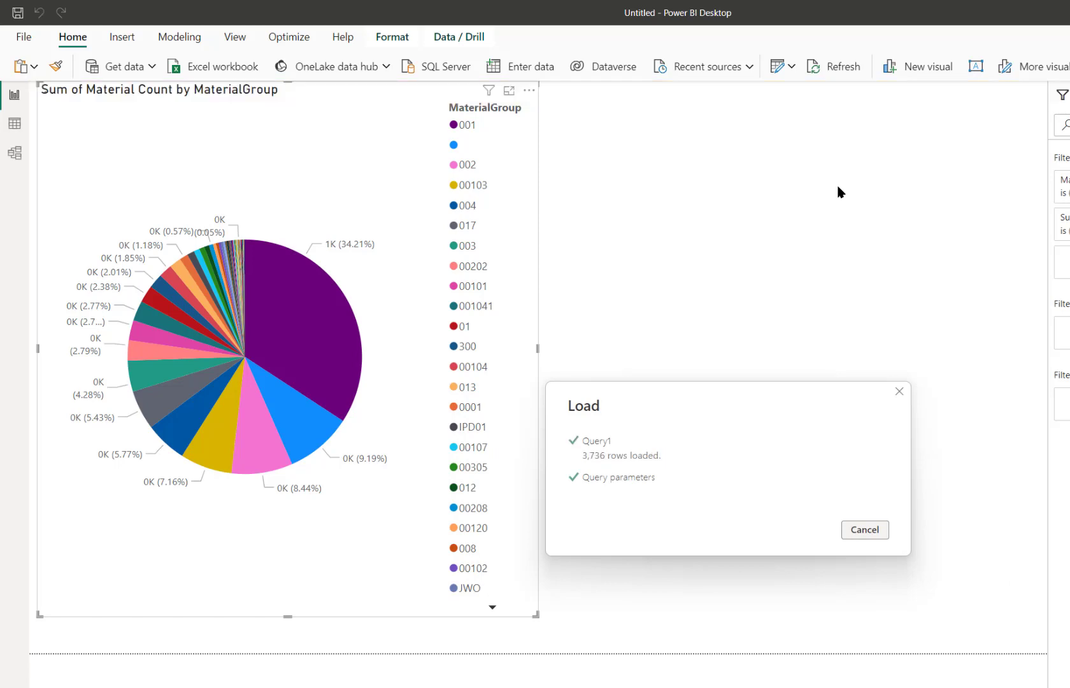